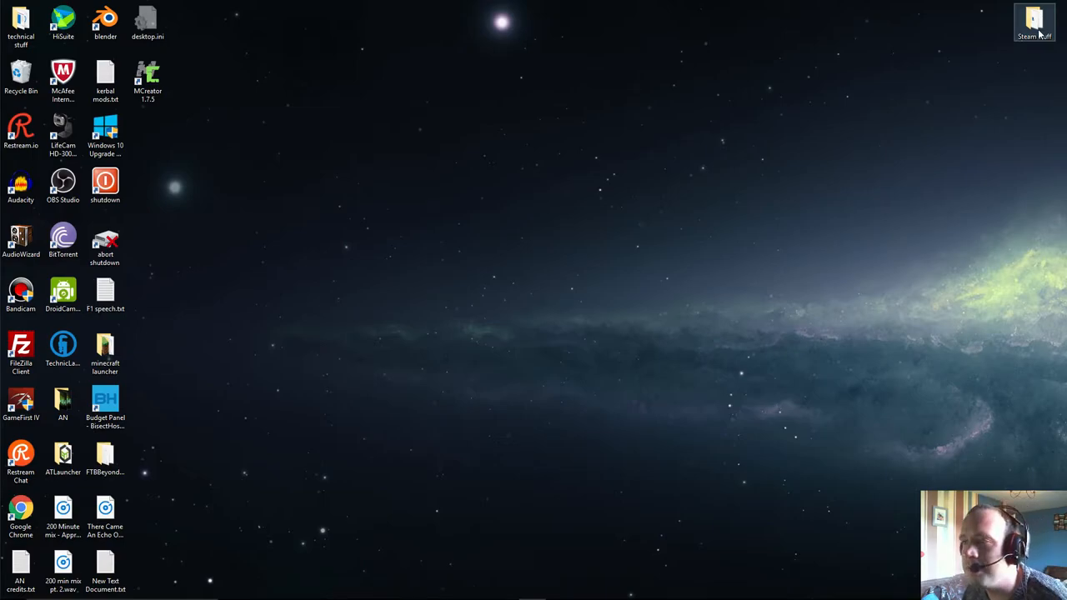
# - Open the desktop's Steam stuff folder and select the Stellaris shortcut
pyautogui.doubleClick(1034, 20)
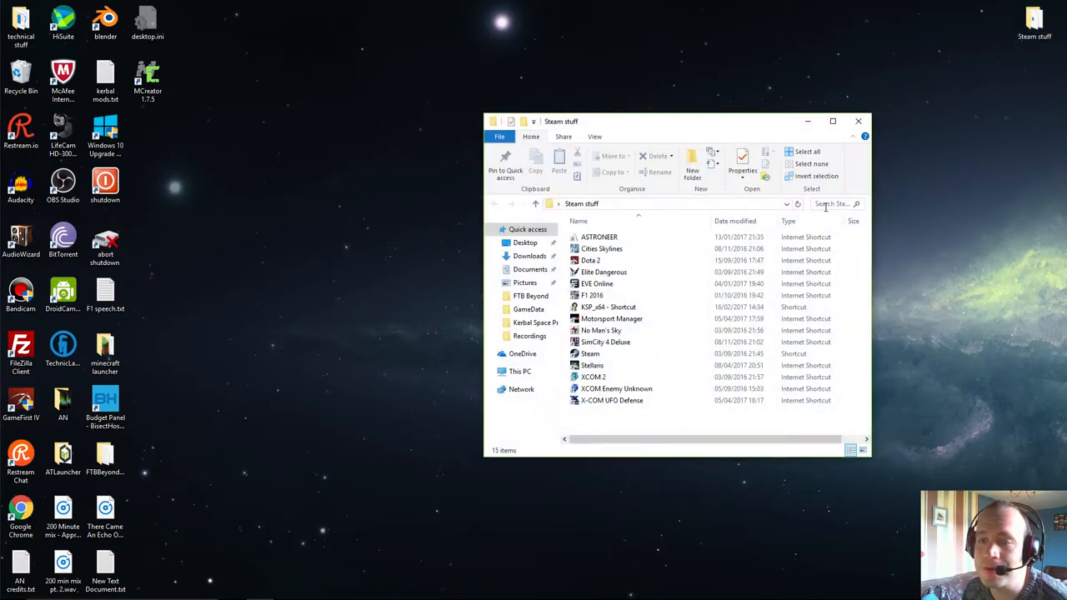
pyautogui.moveTo(606, 342)
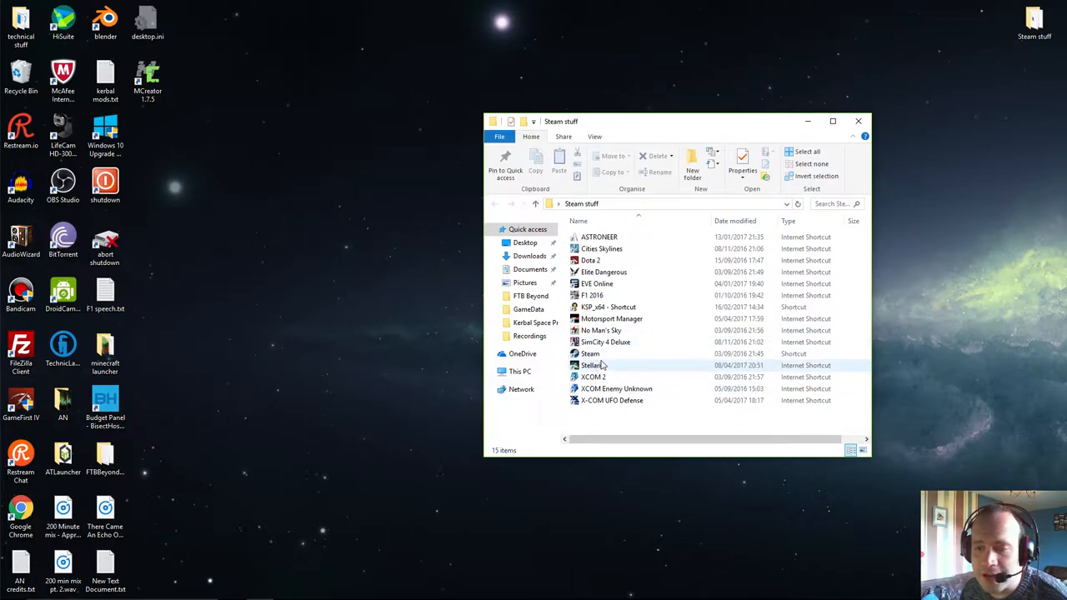
pyautogui.click(594, 365)
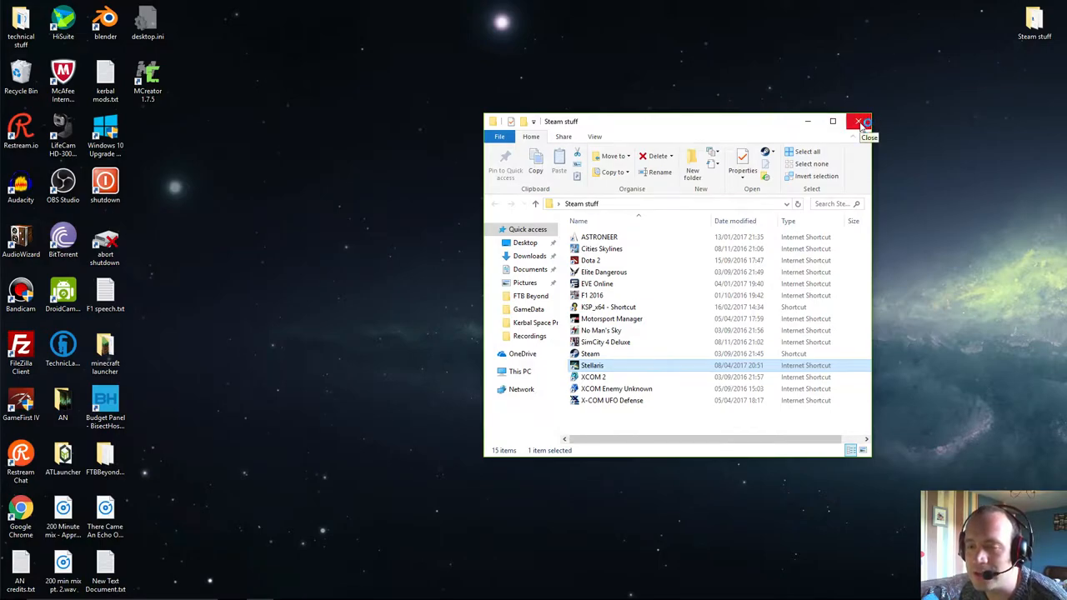
pyautogui.moveTo(822, 104)
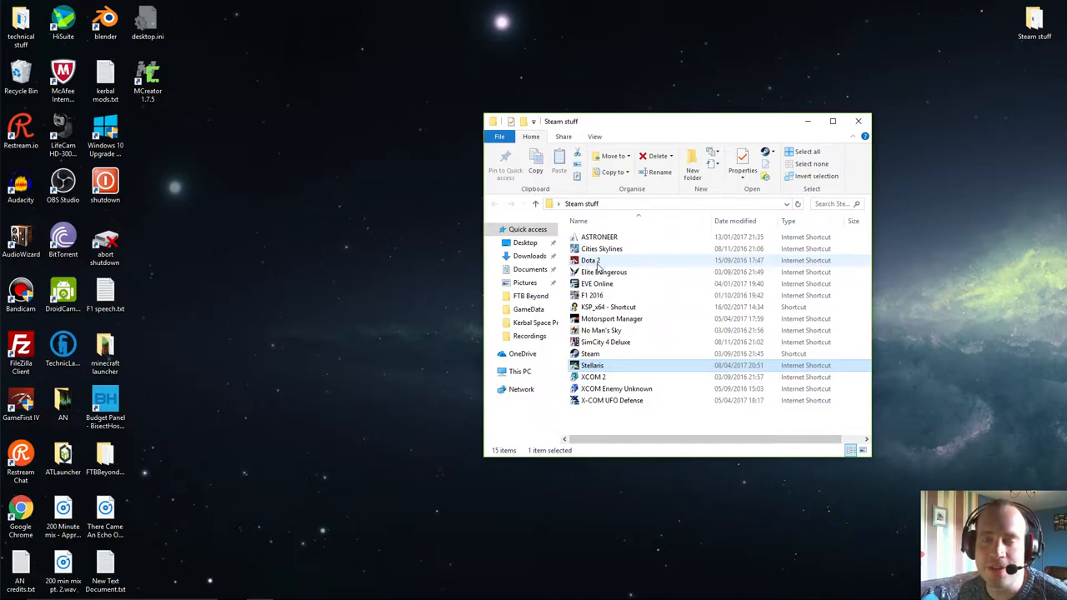
pyautogui.moveTo(595, 271)
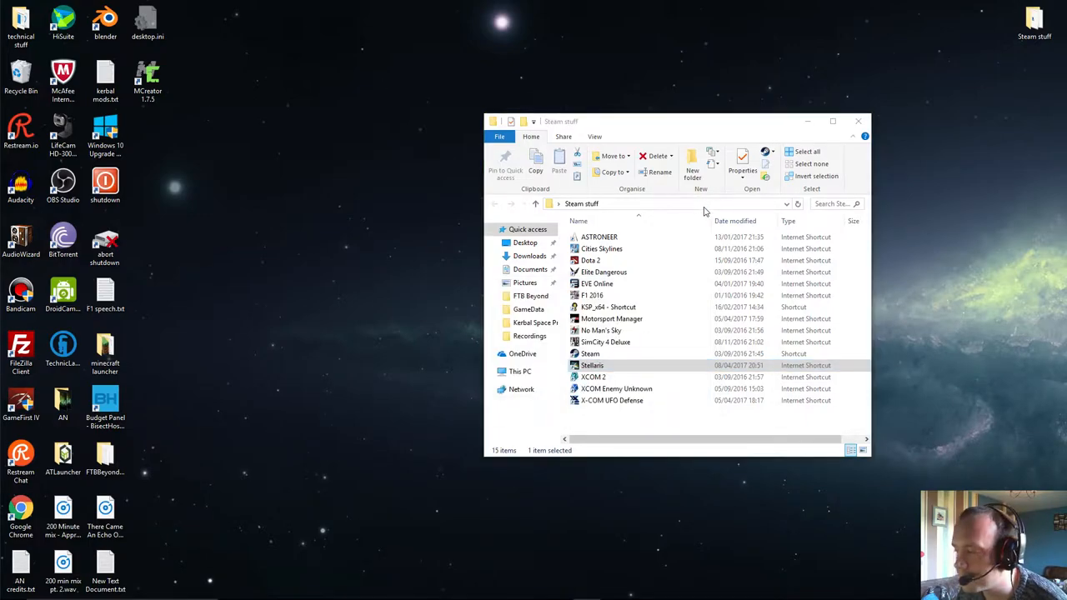
pyautogui.doubleClick(592, 366)
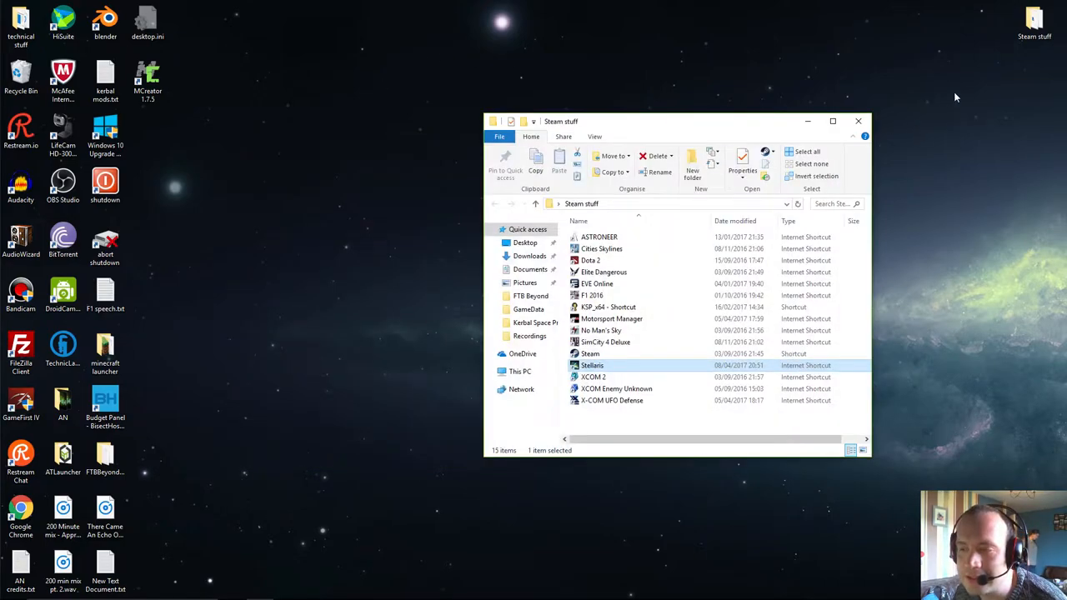
pyautogui.moveTo(592, 365)
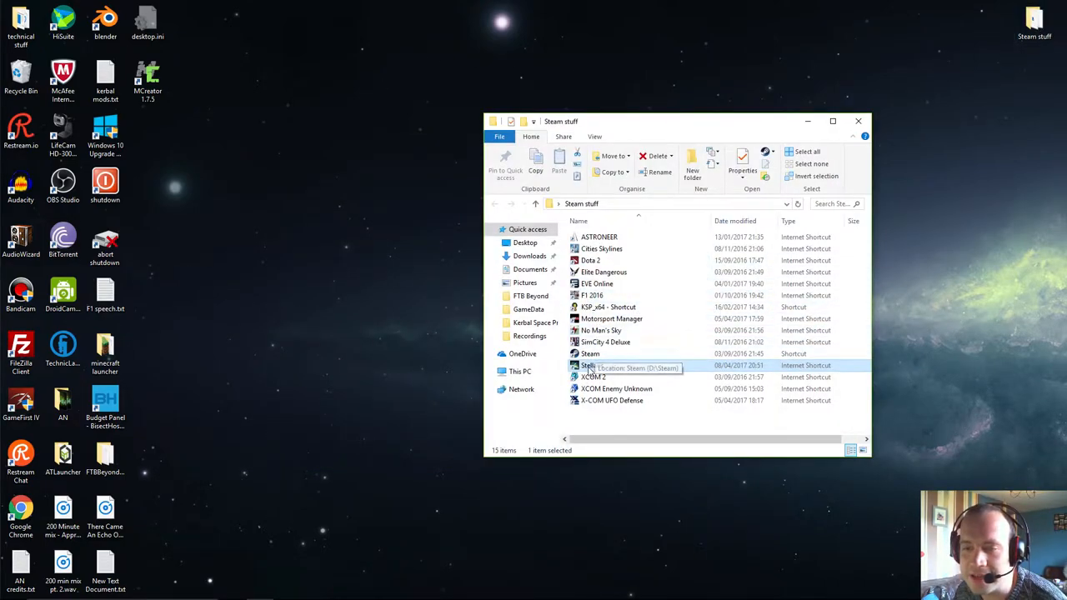
# - Launch Steam from its shortcut and show the Stellaris [1.5.0] library page
pyautogui.click(589, 354)
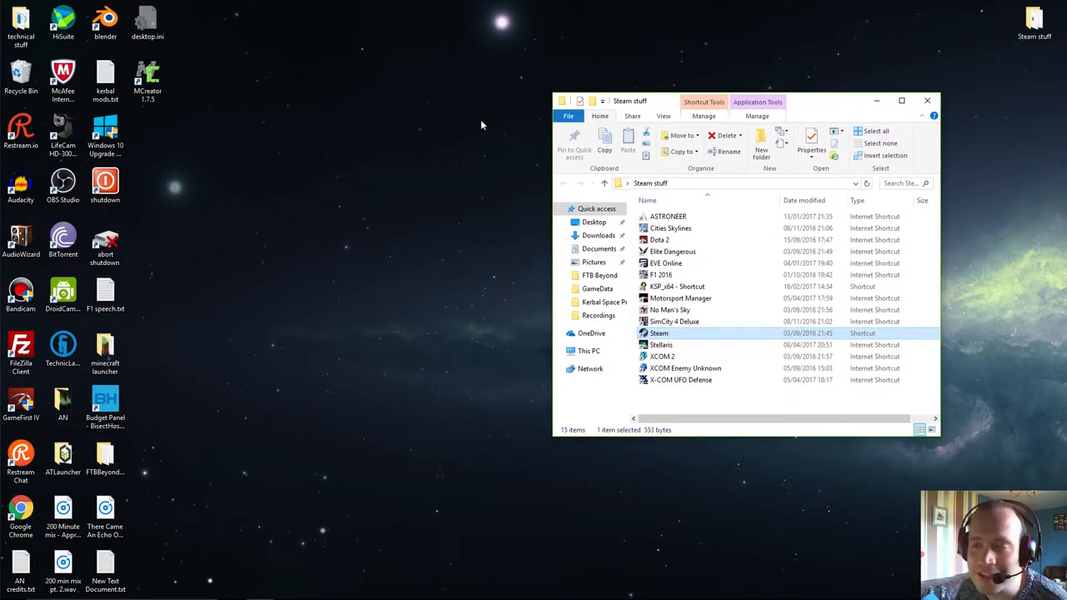
pyautogui.moveTo(506, 193)
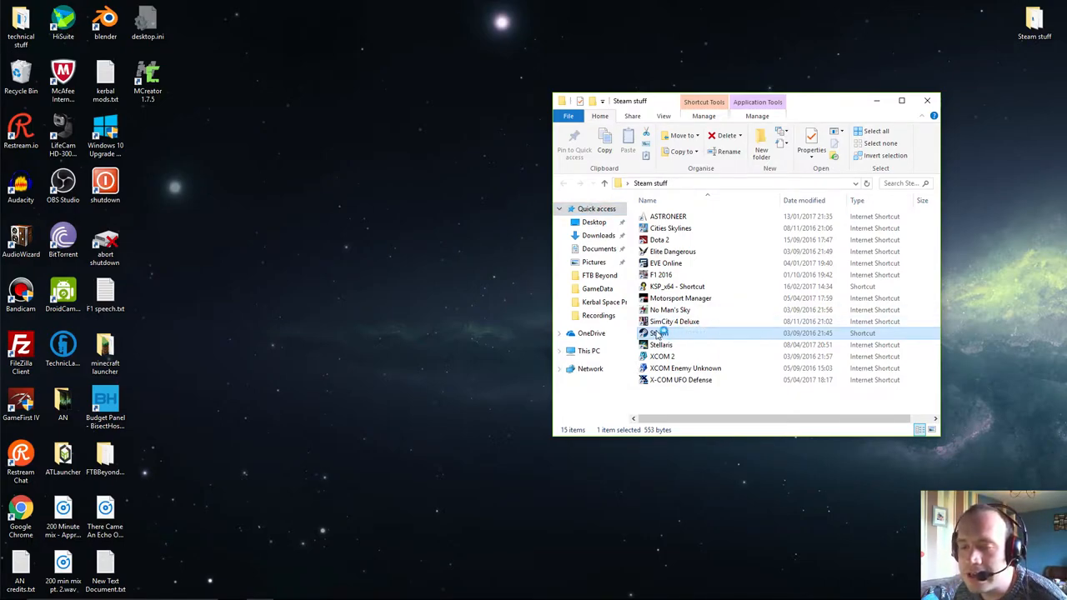
pyautogui.moveTo(659, 333)
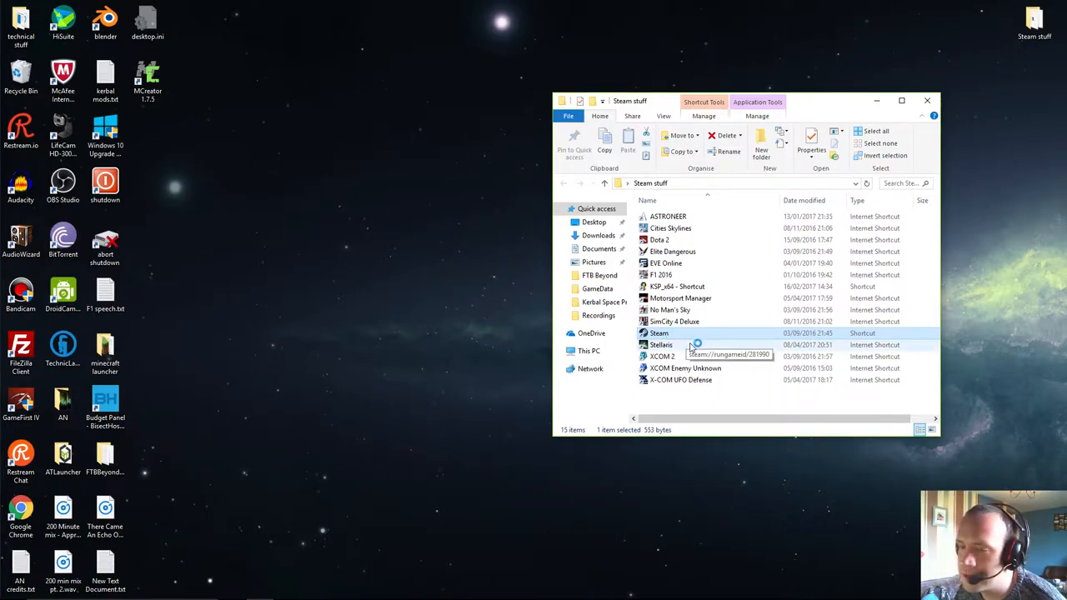
pyautogui.doubleClick(659, 333)
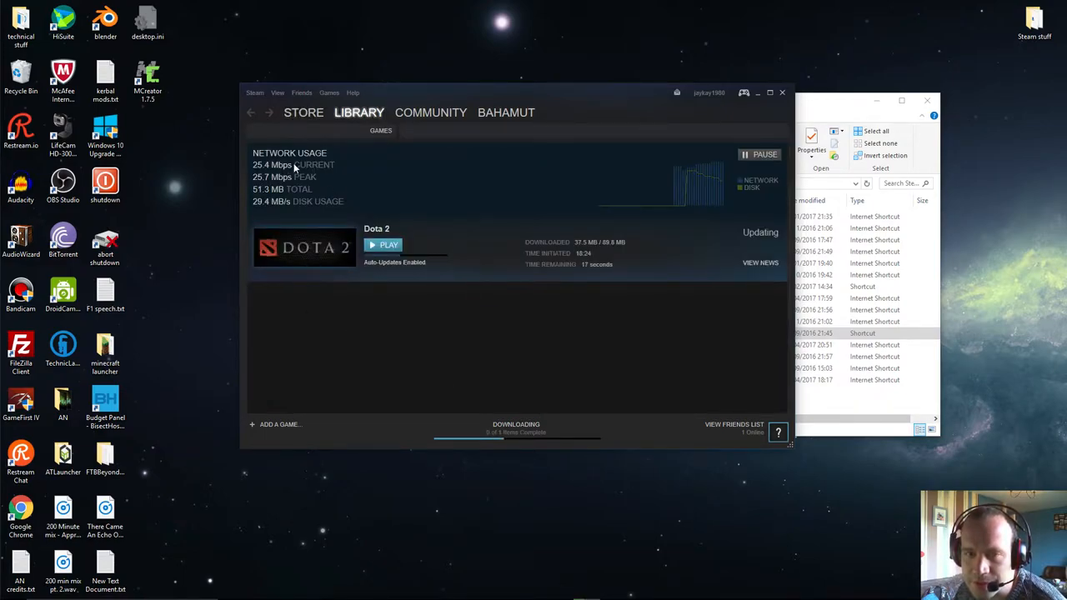
pyautogui.click(360, 112)
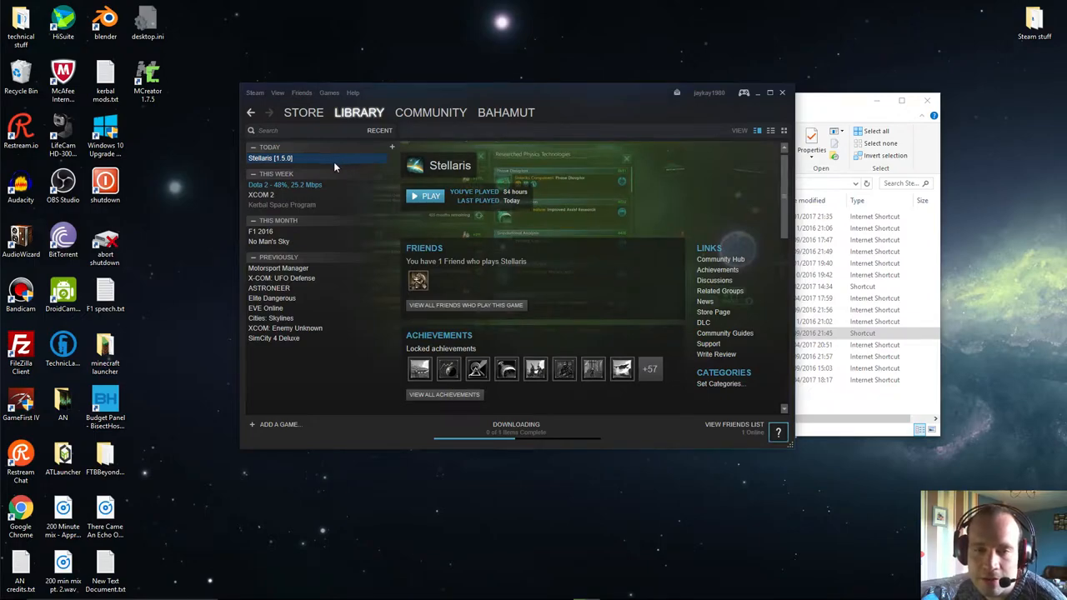
# - Select the '1.5.0 - Banks Version' beta in the Betas tab of Stellaris Properties
pyautogui.rightClick(270, 158)
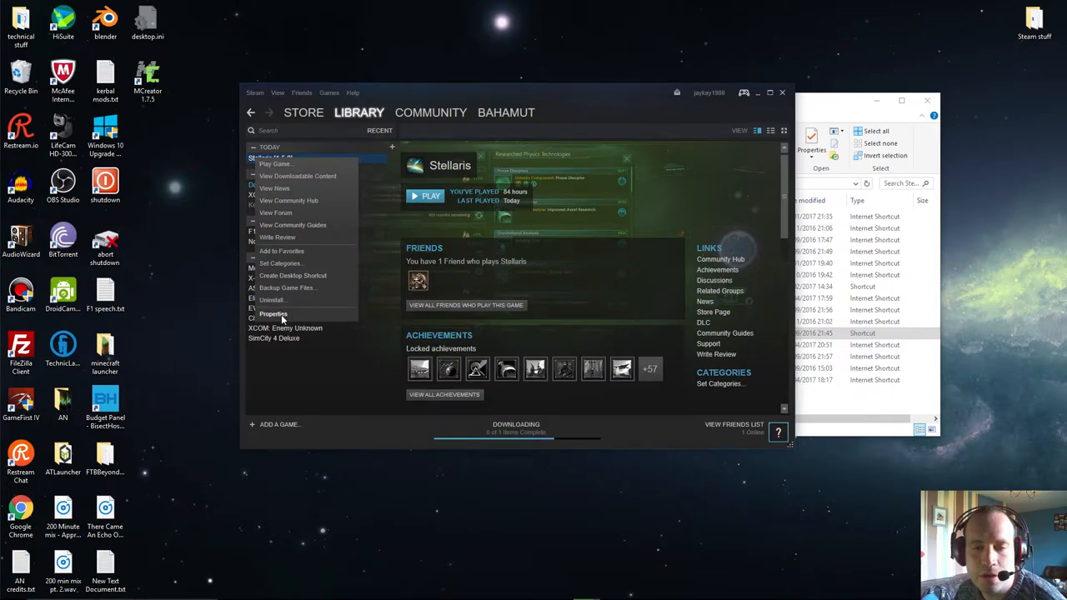
pyautogui.click(273, 313)
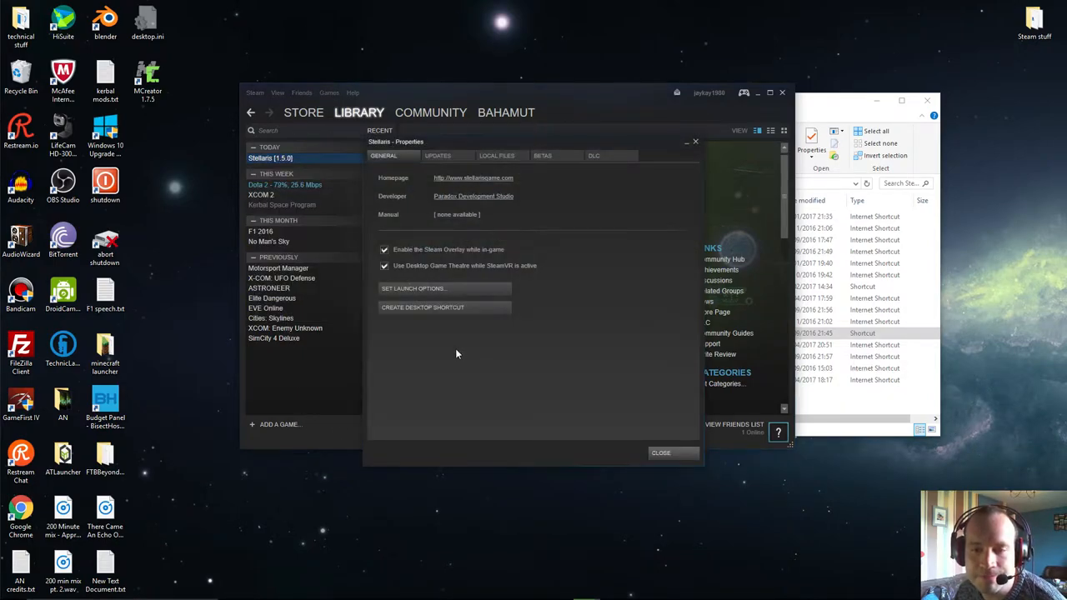
pyautogui.moveTo(543, 156)
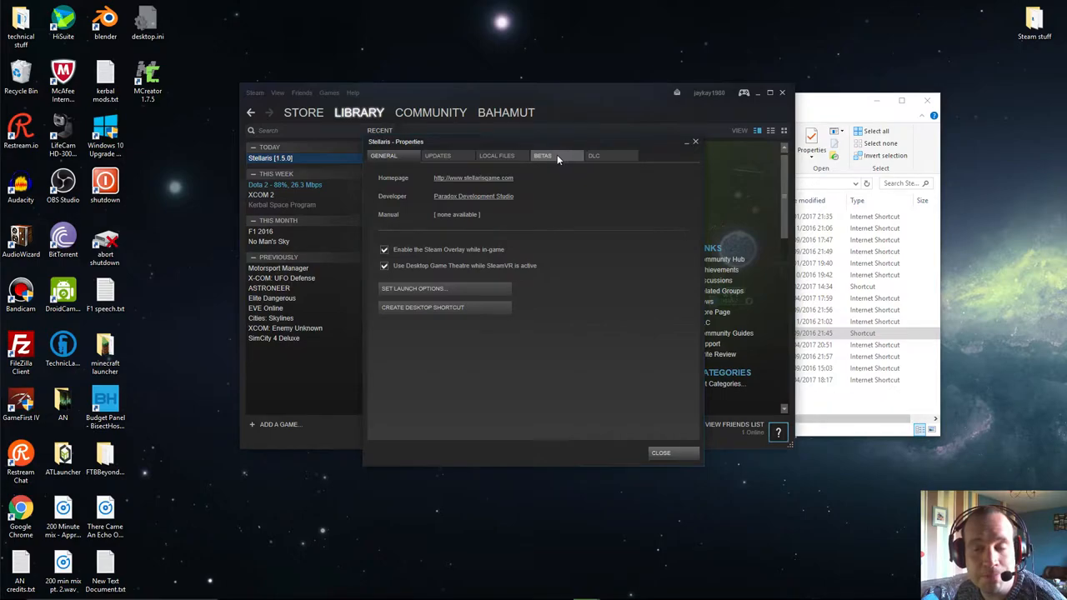
pyautogui.click(542, 156)
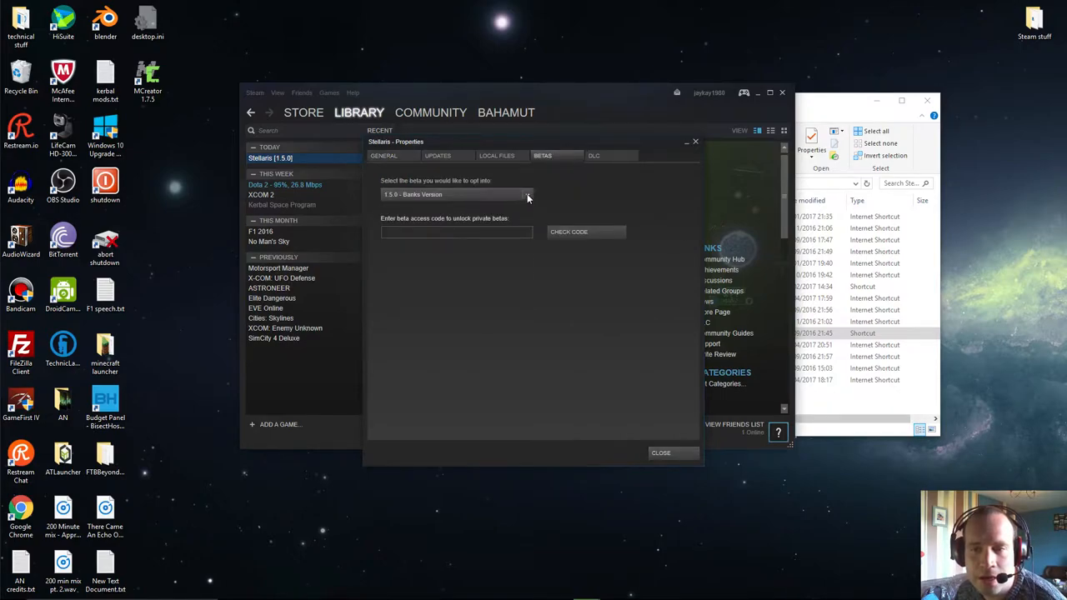
pyautogui.click(527, 194)
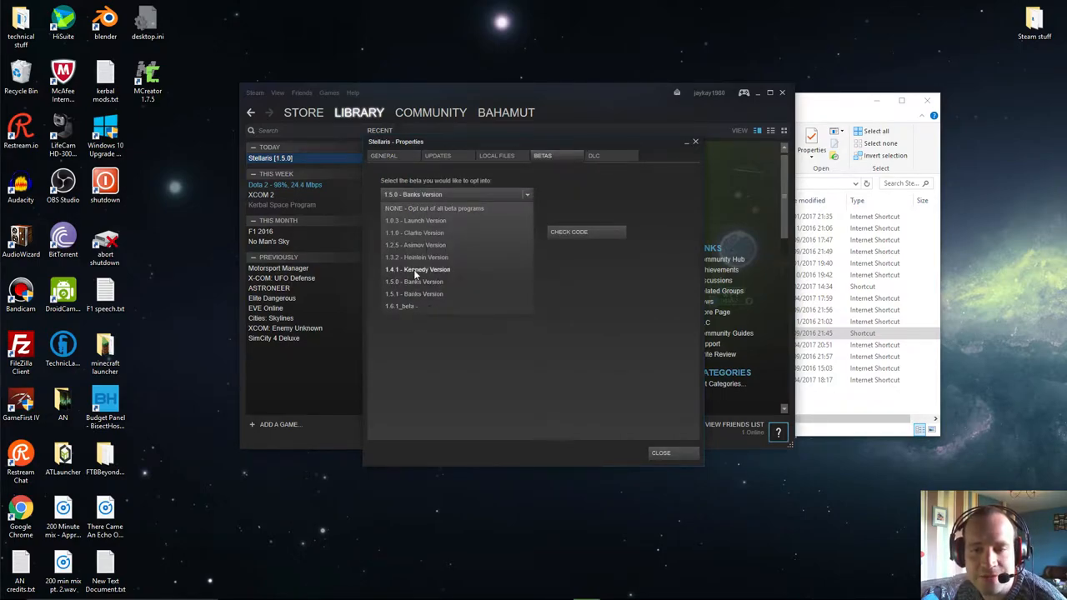
pyautogui.click(414, 281)
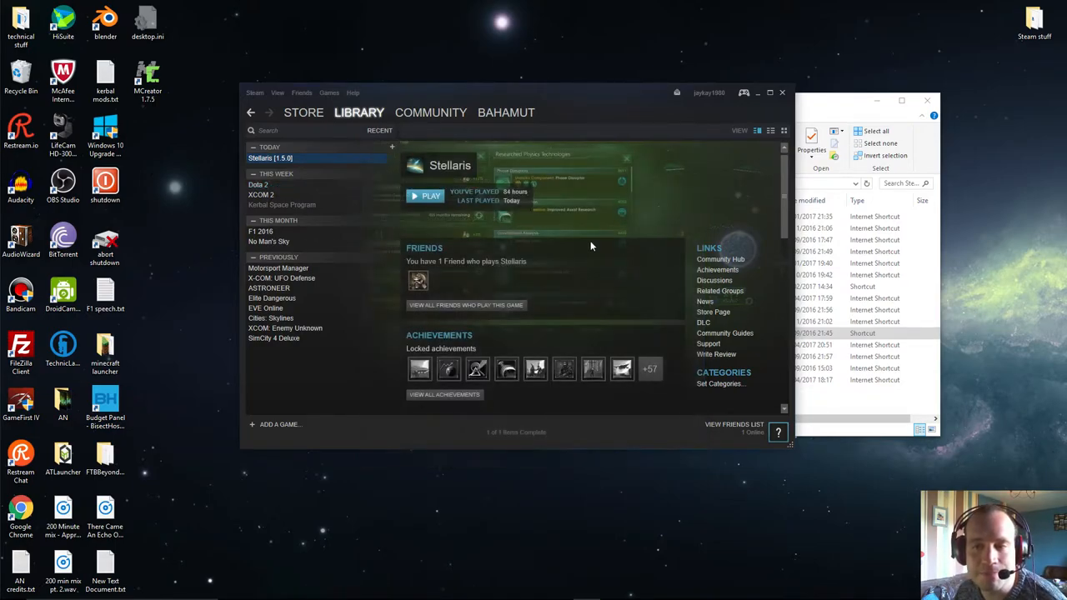
pyautogui.moveTo(538, 450)
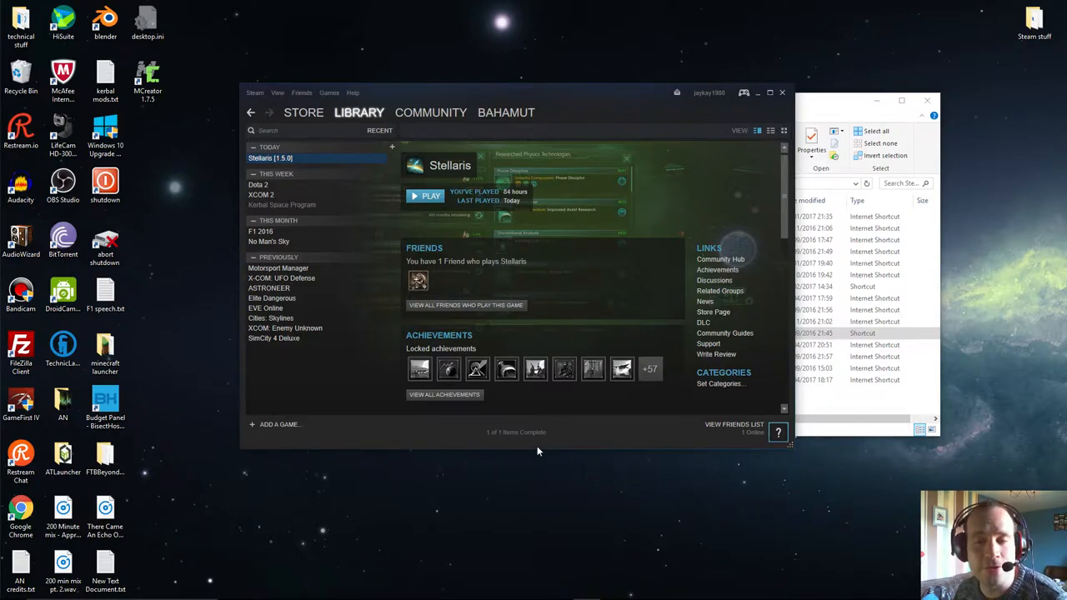
pyautogui.moveTo(500, 432)
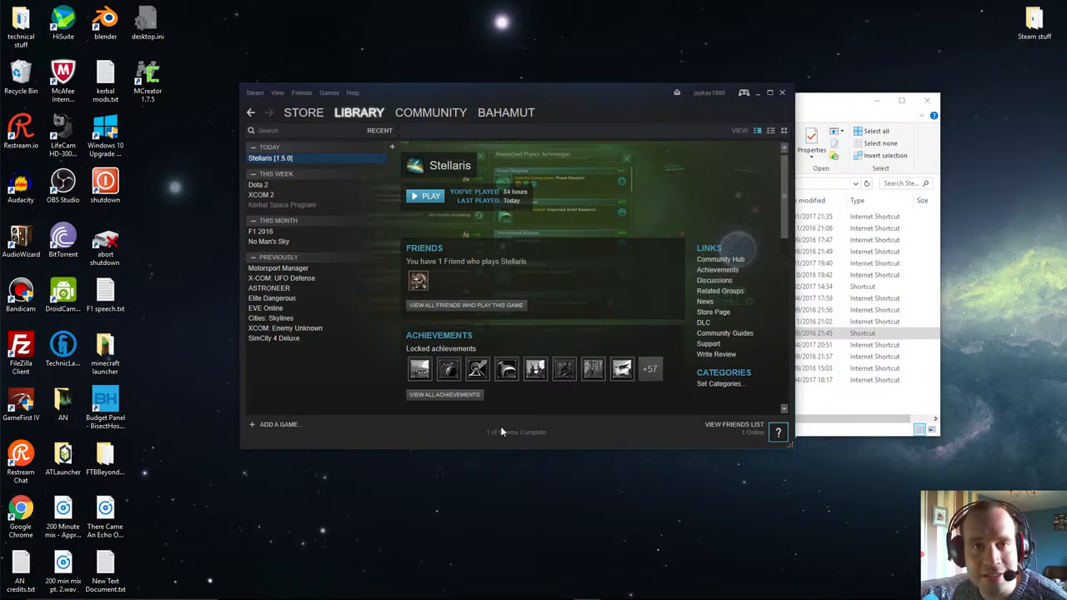
pyautogui.moveTo(445, 278)
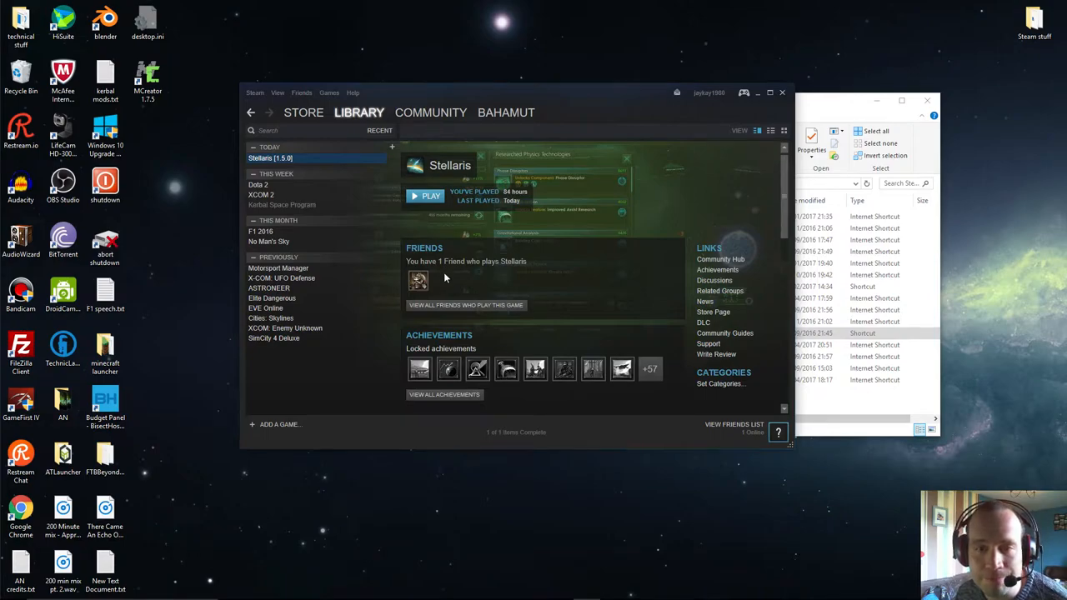
pyautogui.moveTo(498, 200)
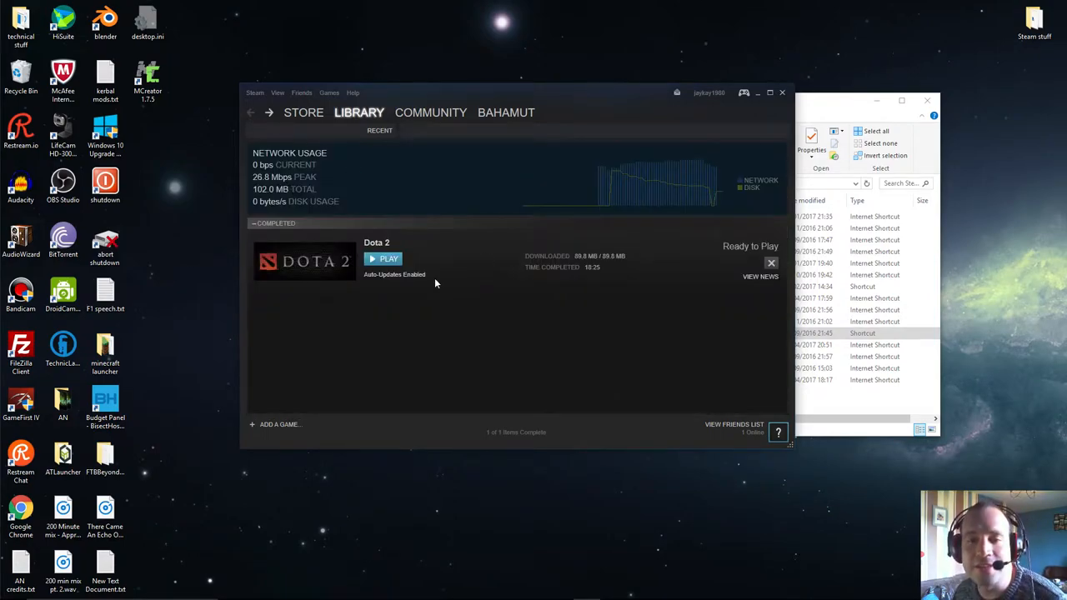
pyautogui.moveTo(610, 316)
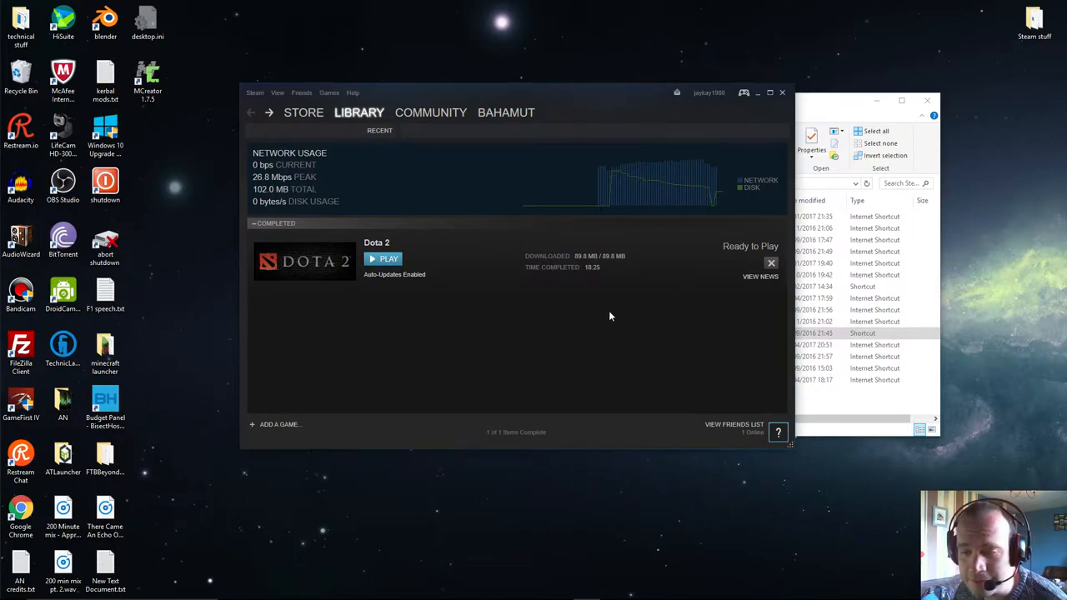
pyautogui.moveTo(563, 363)
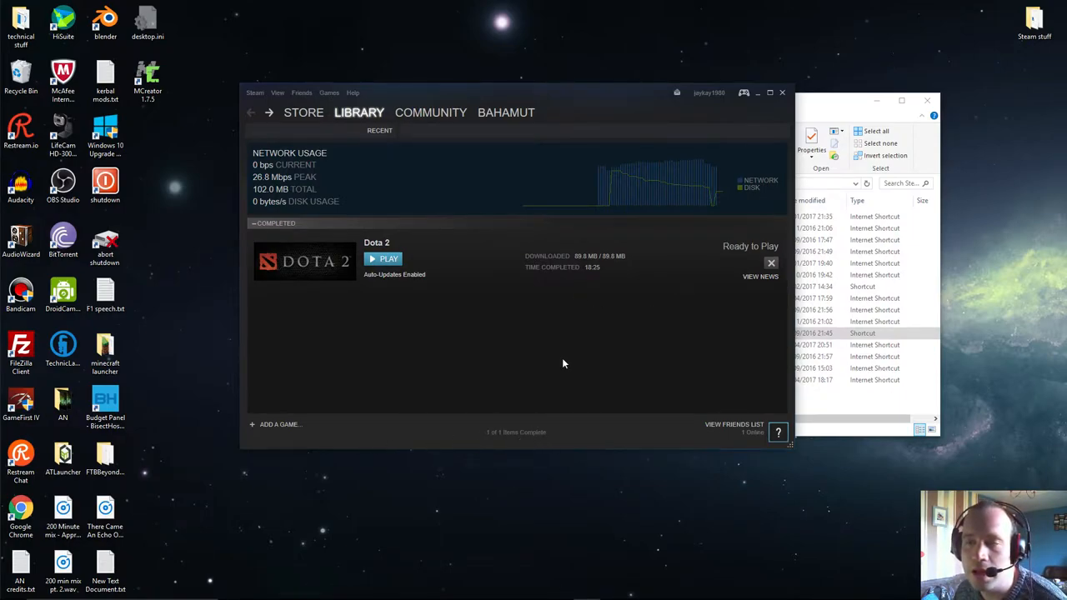
# - Open the COMMUNITY menu listing pages such as the Workshop
pyautogui.click(431, 113)
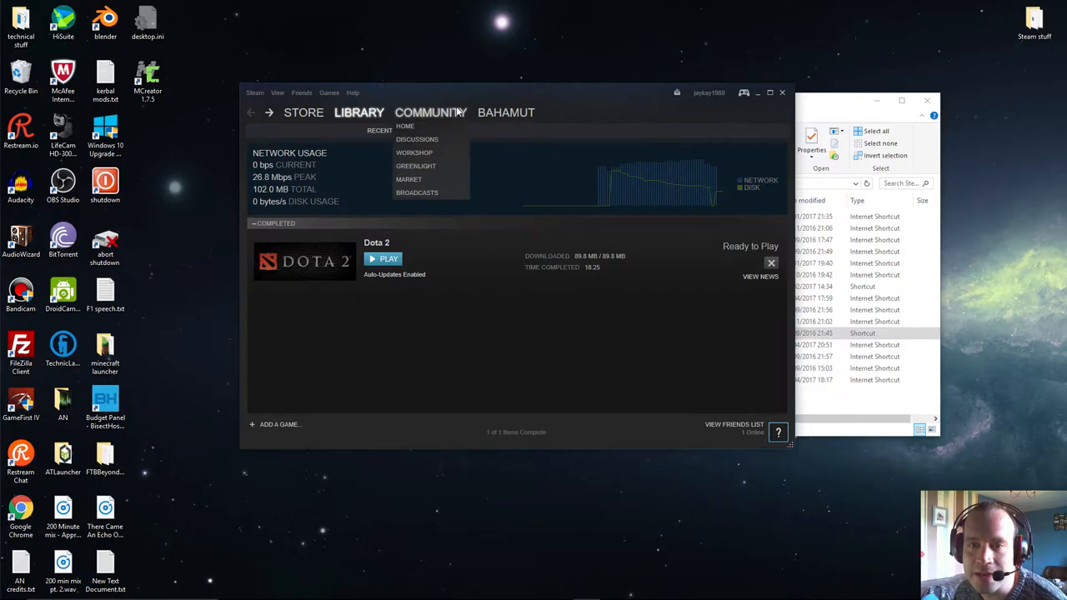
pyautogui.moveTo(414, 153)
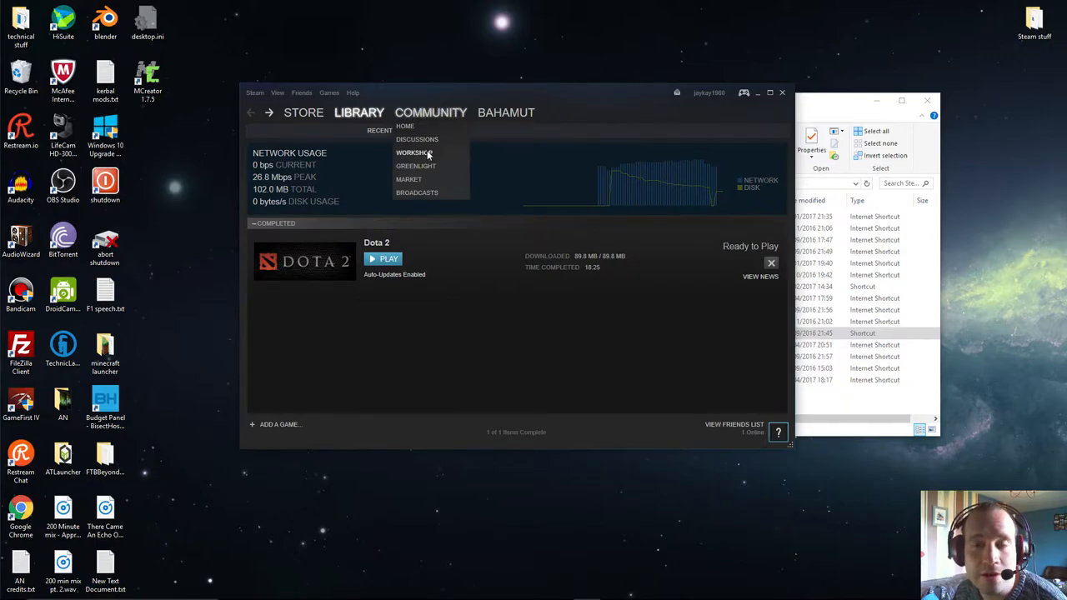
# - Go to the Steam Workshop and open the Stellaris Workshop's most recent mods
pyautogui.click(412, 152)
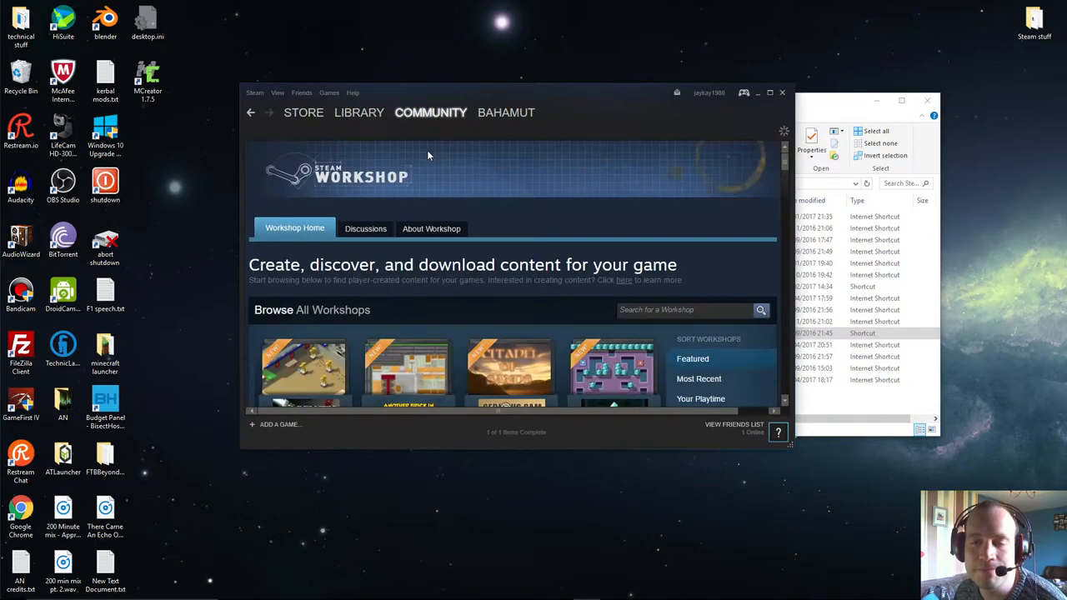
pyautogui.scroll(-3)
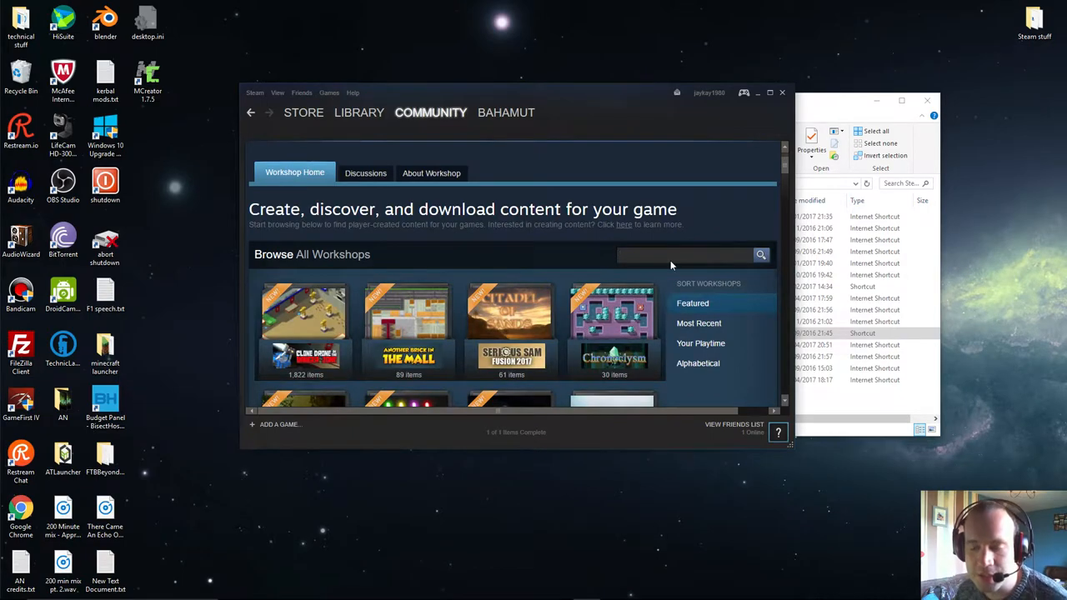
pyautogui.write('stellai')
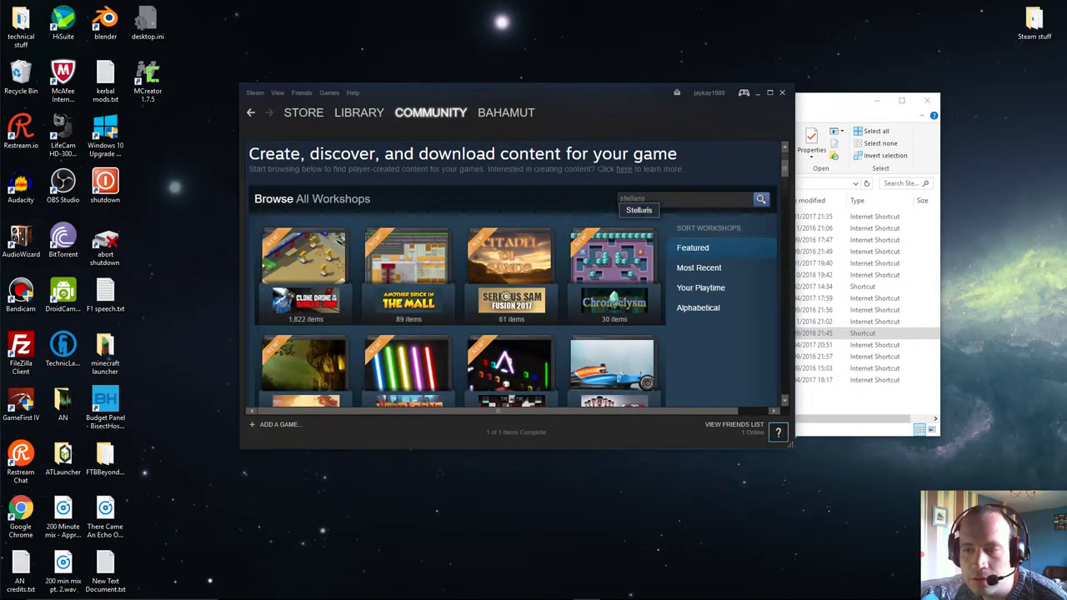
pyautogui.click(638, 209)
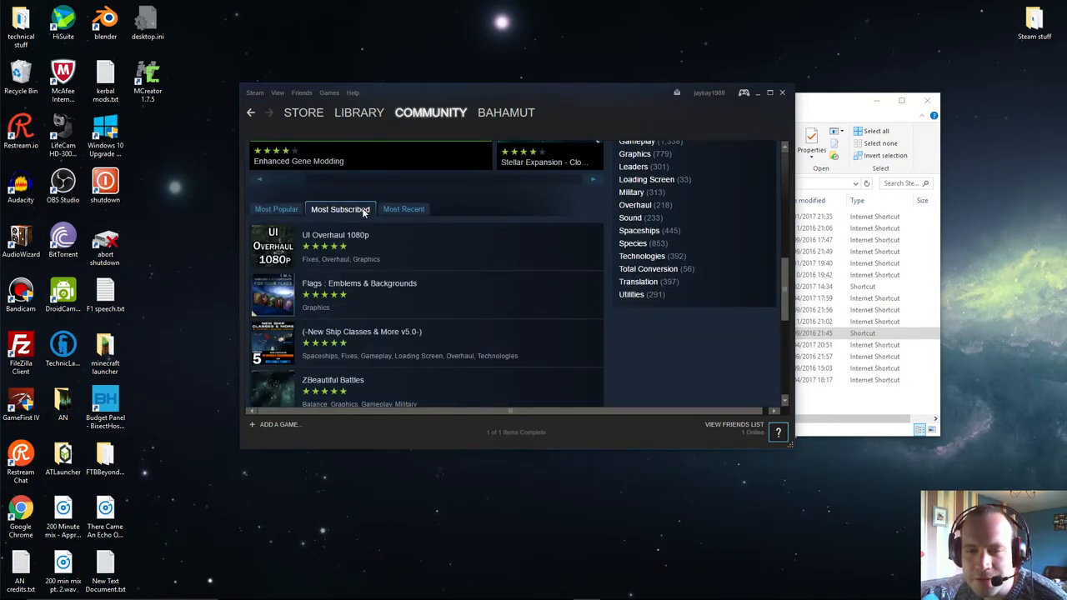
pyautogui.click(401, 209)
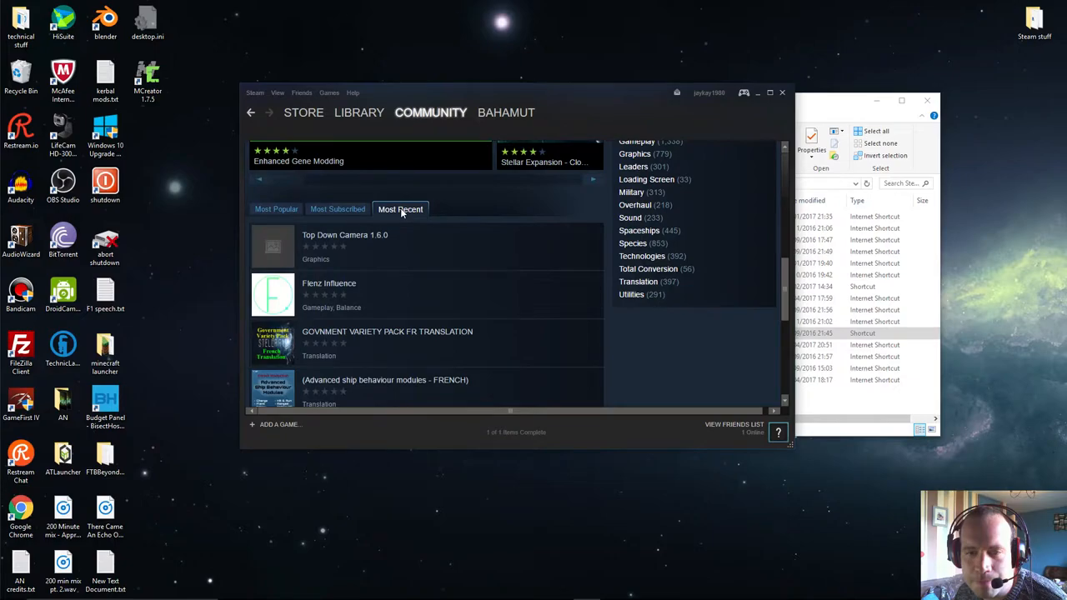
# - Search the Stellaris Workshop for 'a galaxy divided' and browse the results
pyautogui.click(276, 209)
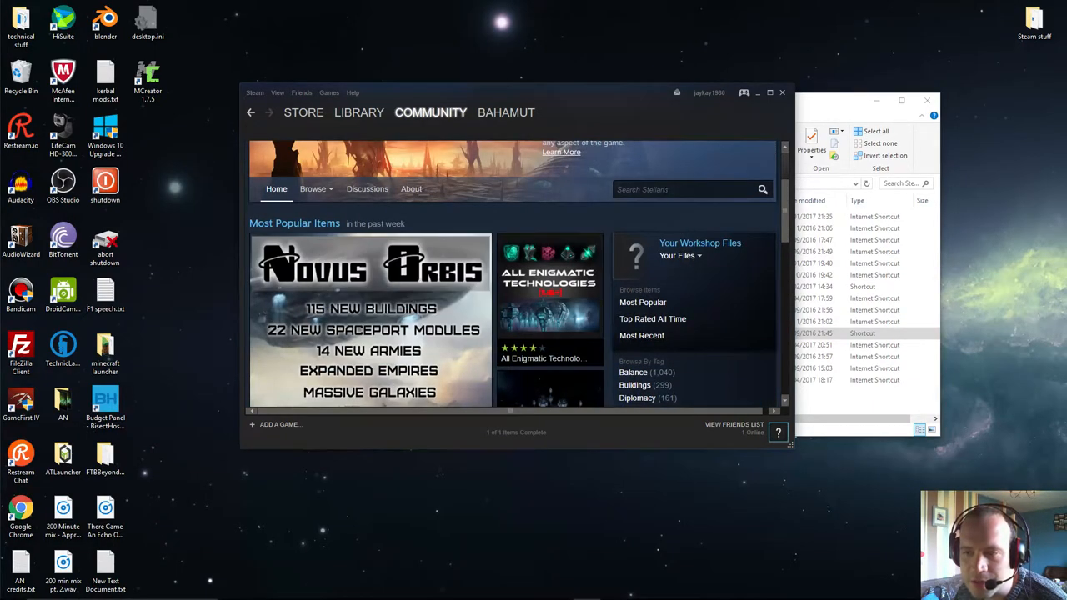
pyautogui.write('a galaxy di')
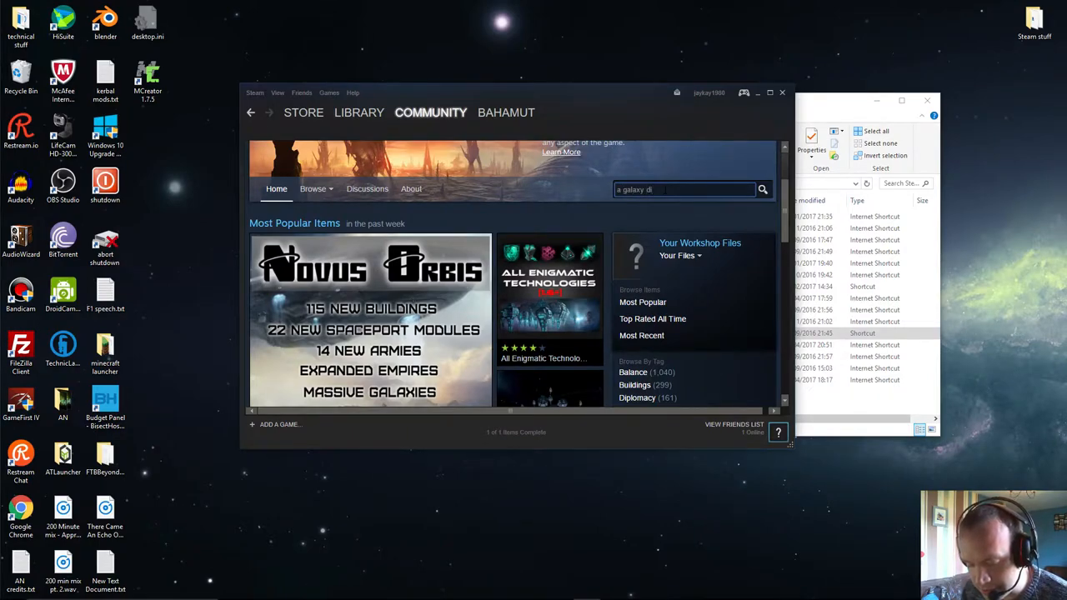
pyautogui.write('vided')
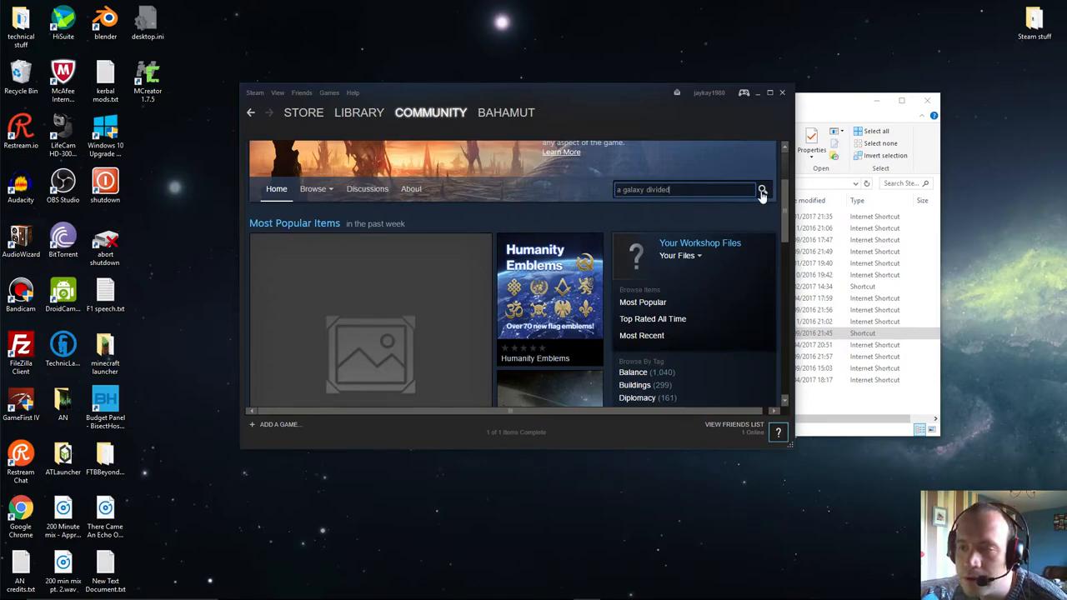
pyautogui.click(761, 189)
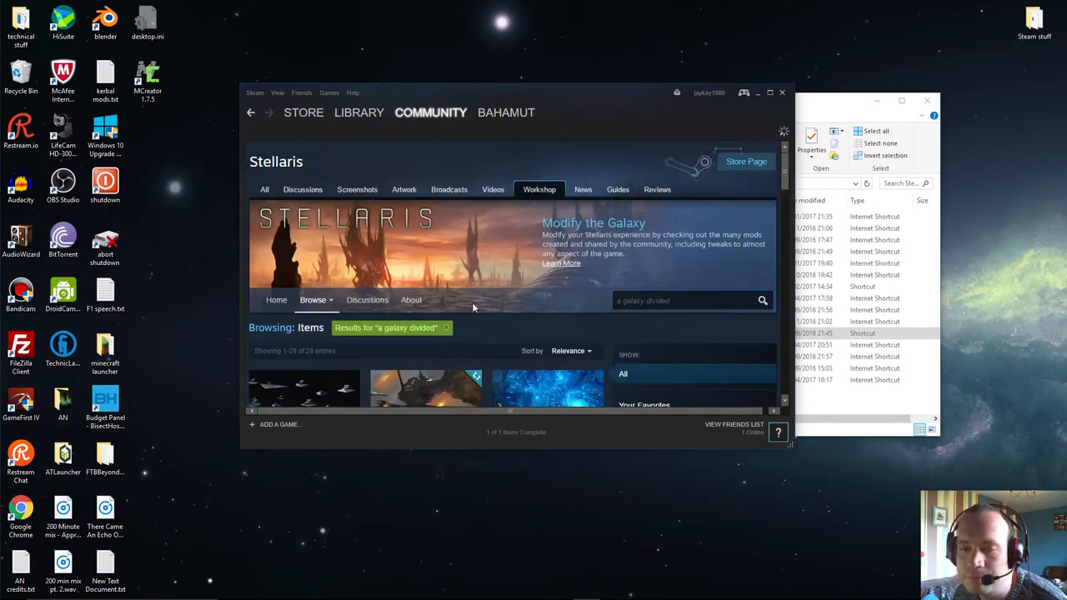
pyautogui.scroll(-3)
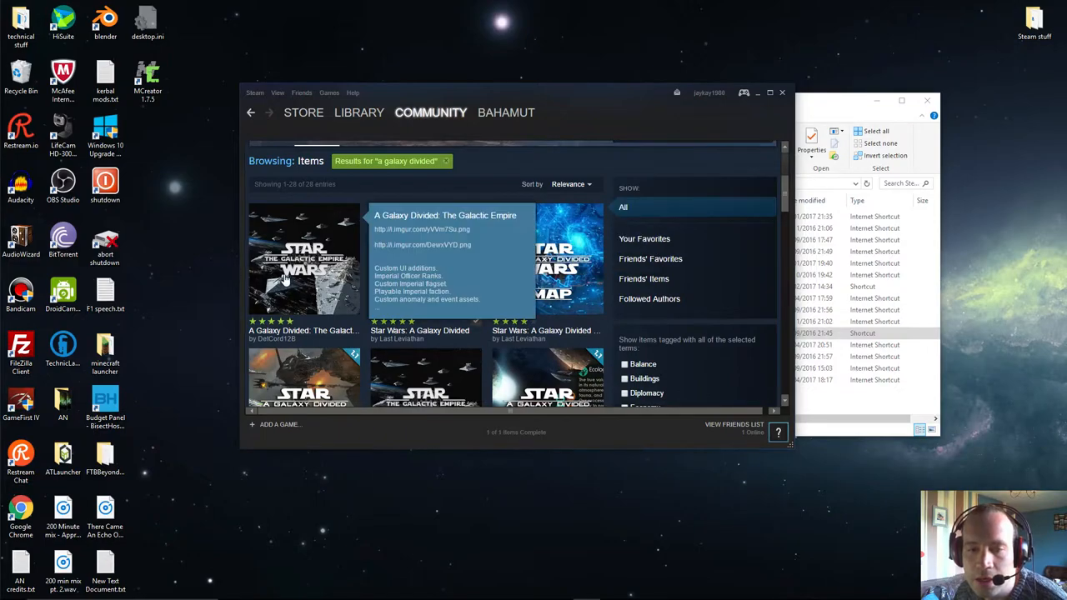
pyautogui.moveTo(325, 318)
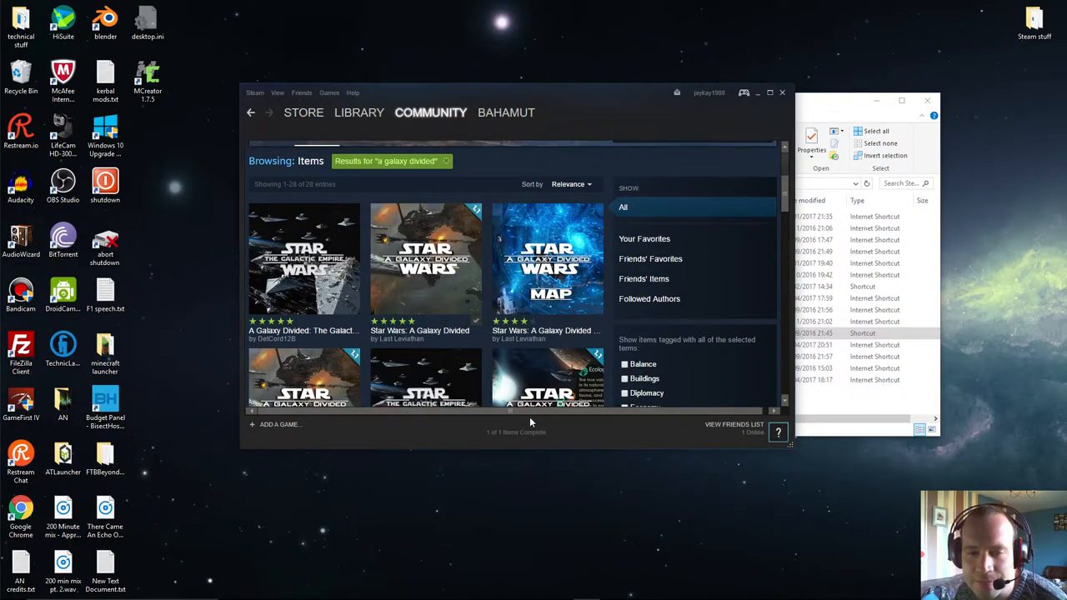
pyautogui.moveTo(442, 292)
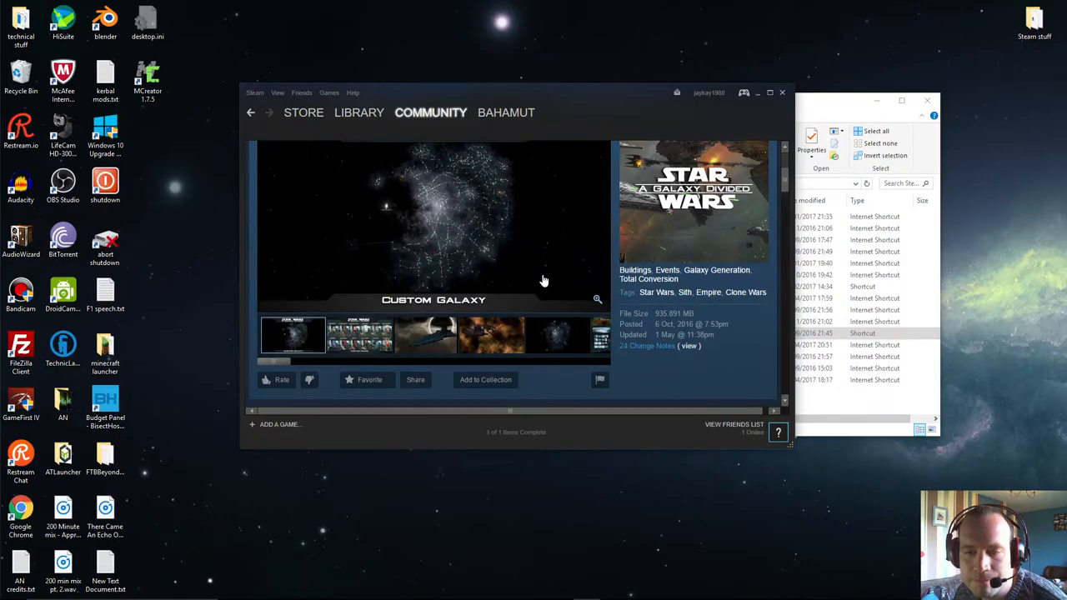
pyautogui.scroll(-3)
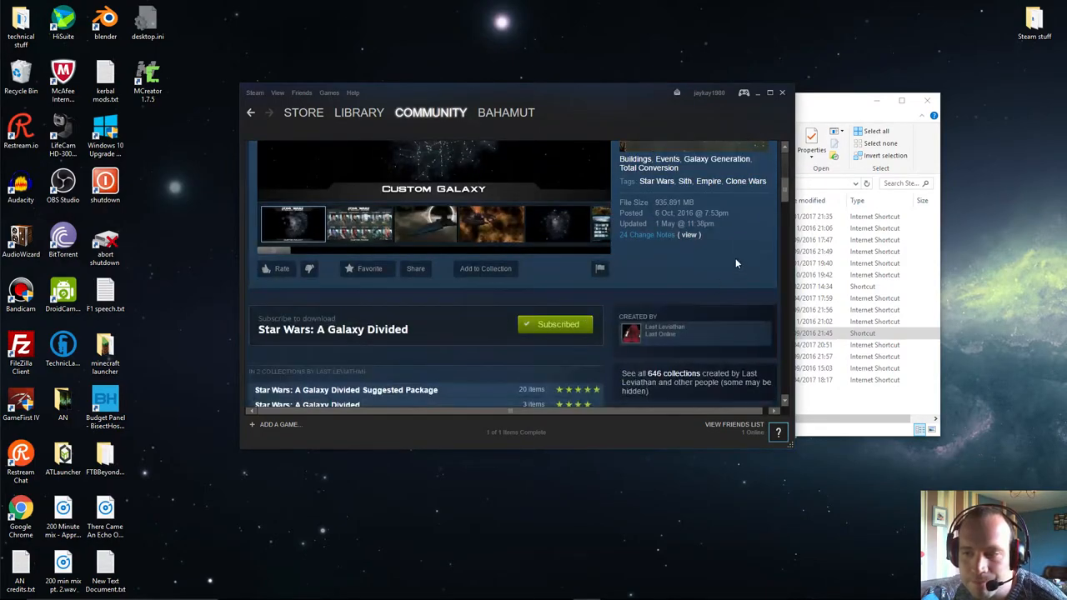
pyautogui.click(555, 324)
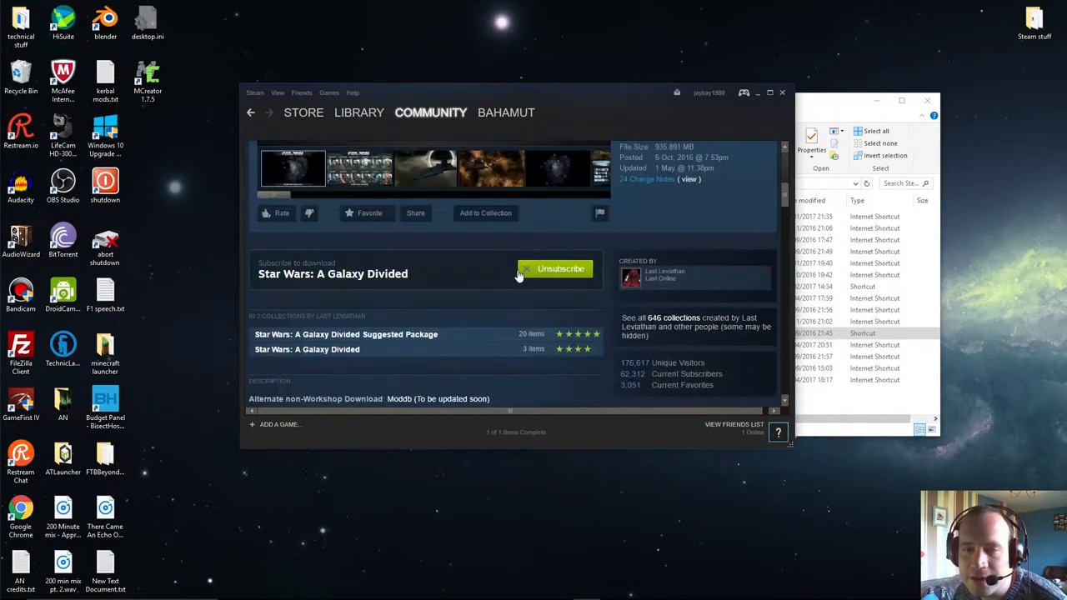
pyautogui.click(555, 268)
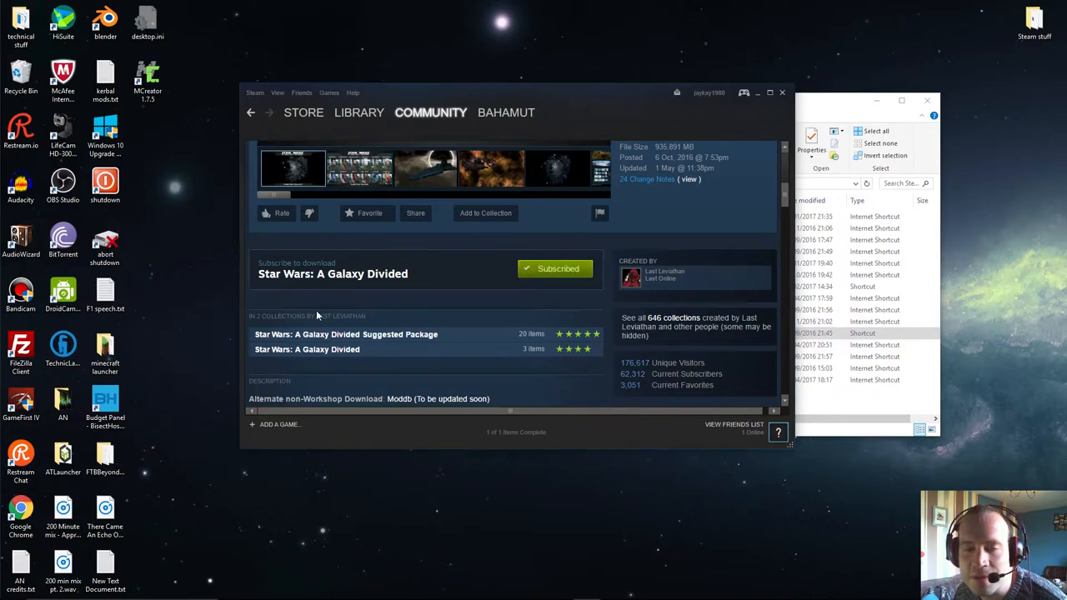
pyautogui.moveTo(442, 314)
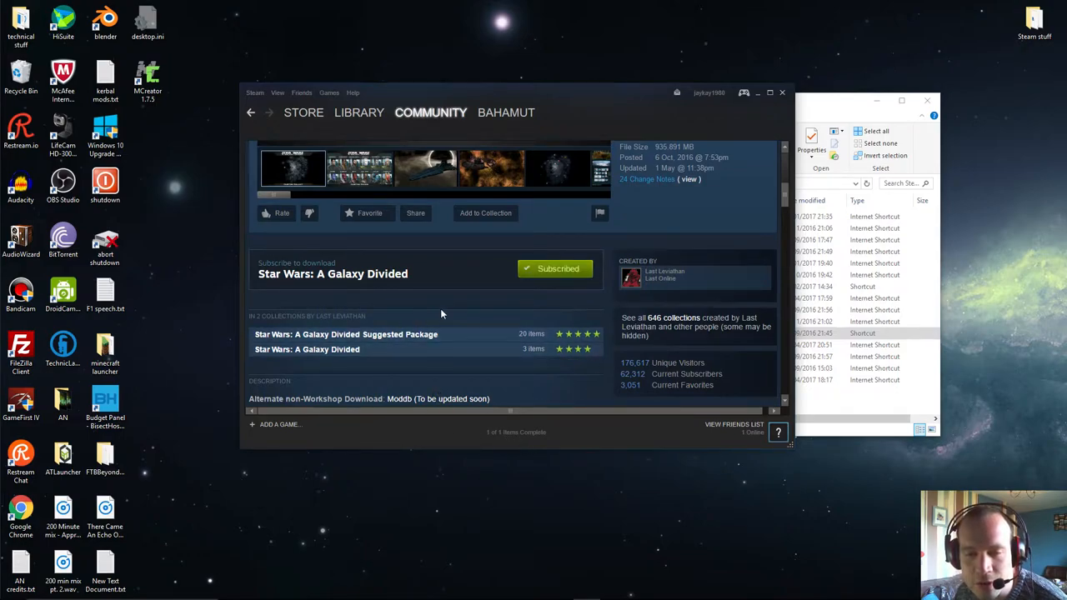
pyautogui.scroll(-3)
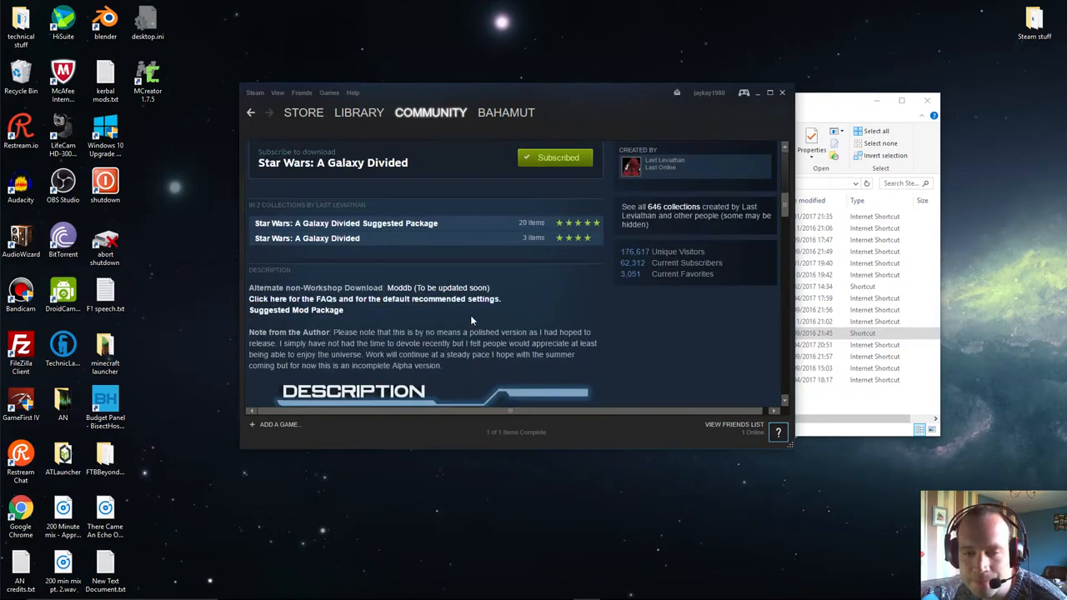
pyautogui.scroll(-3)
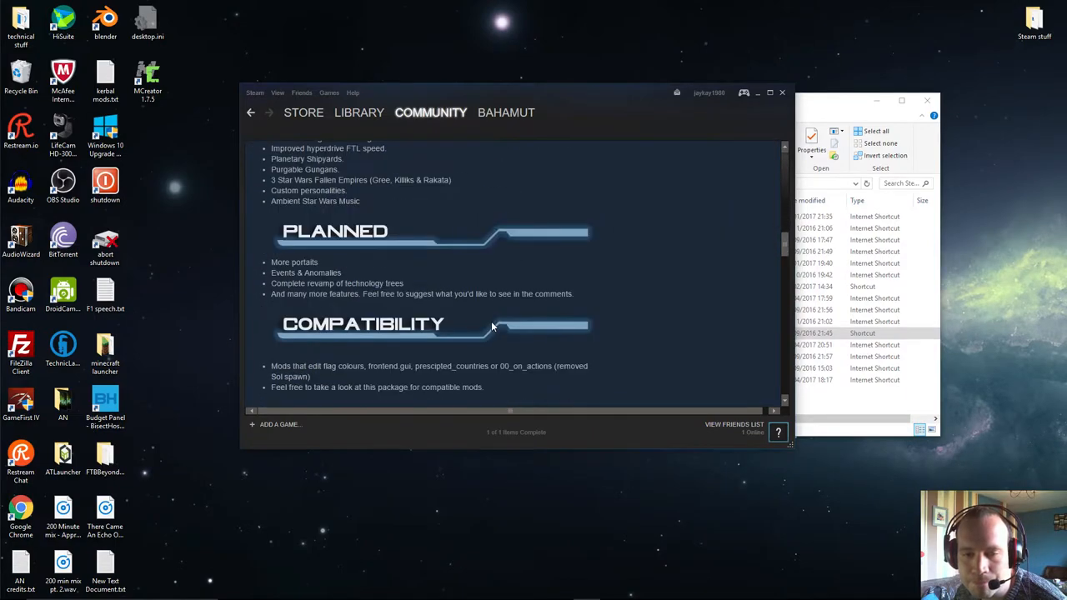
pyautogui.scroll(-3)
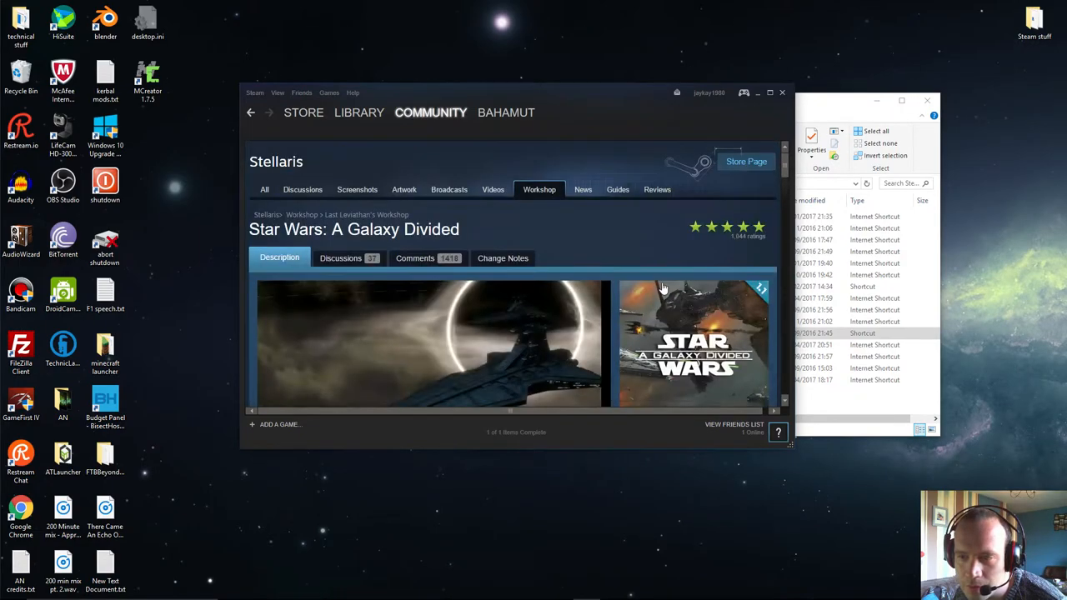
pyautogui.scroll(-3)
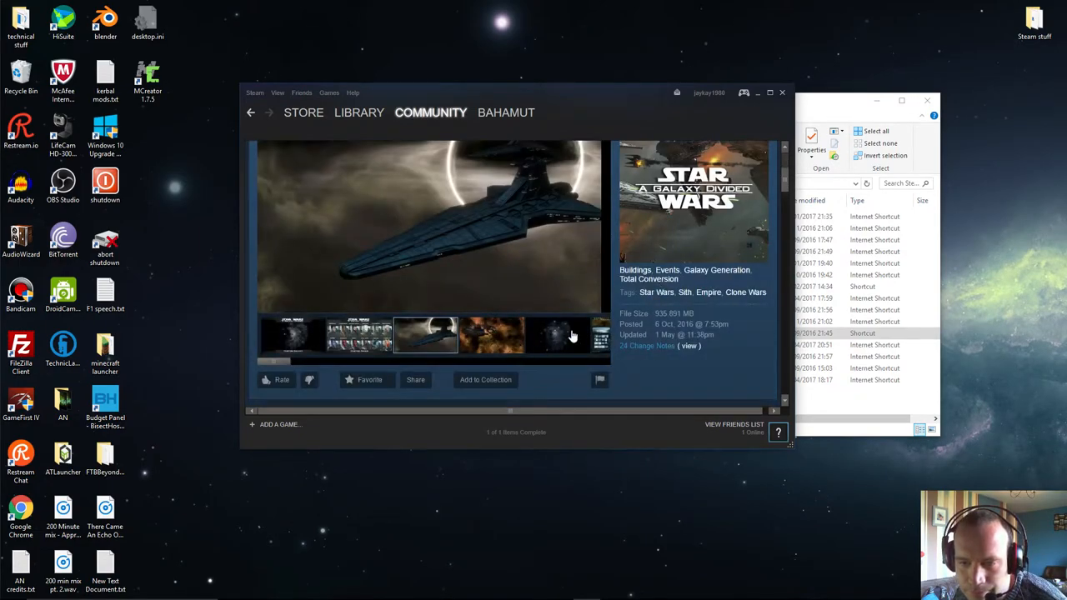
pyautogui.scroll(-3)
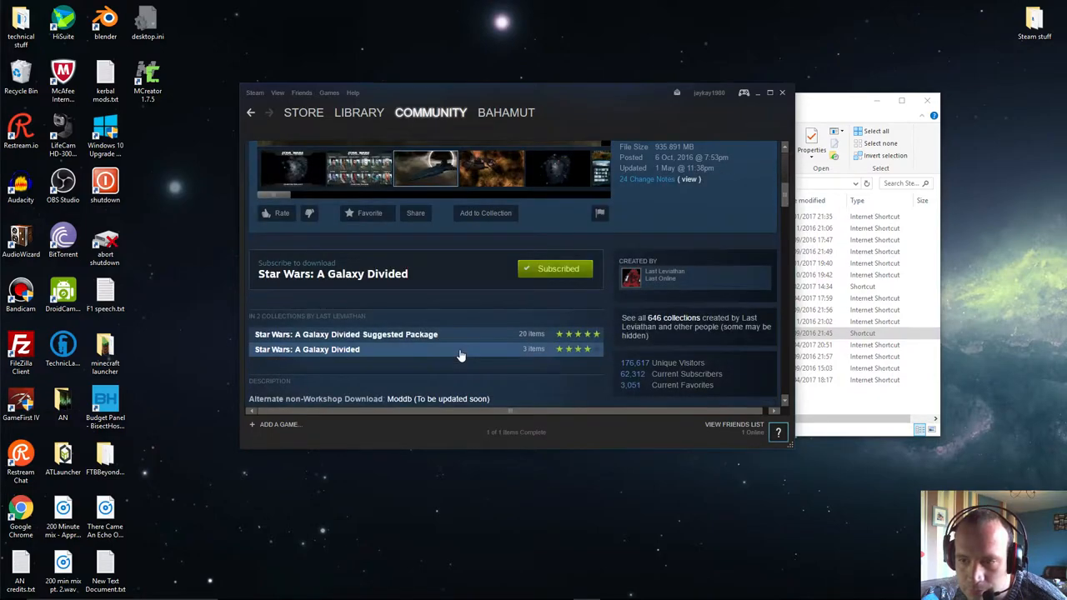
pyautogui.moveTo(698, 359)
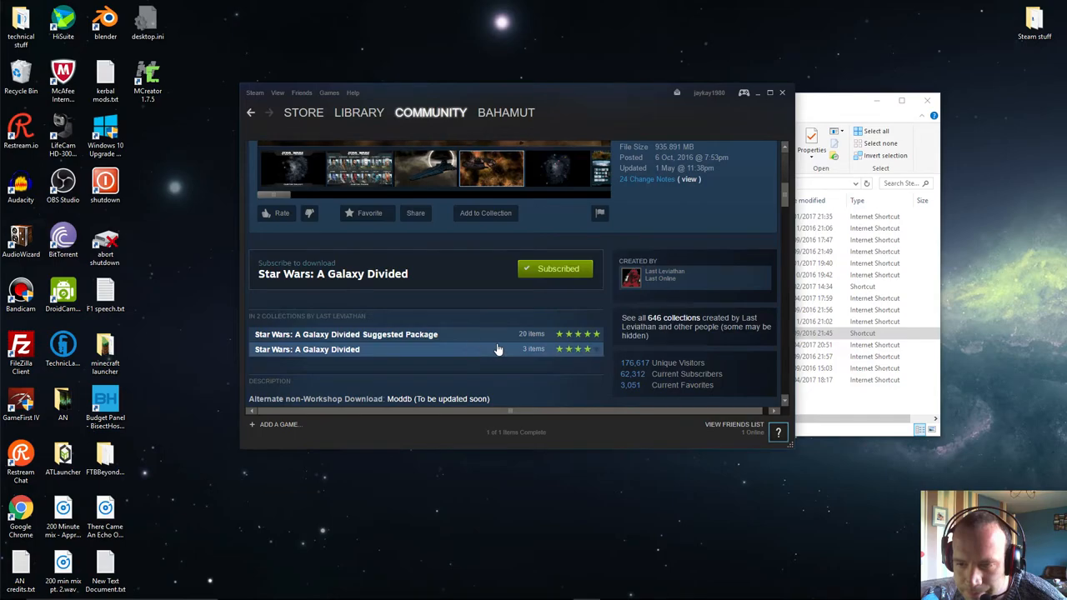
pyautogui.scroll(-3)
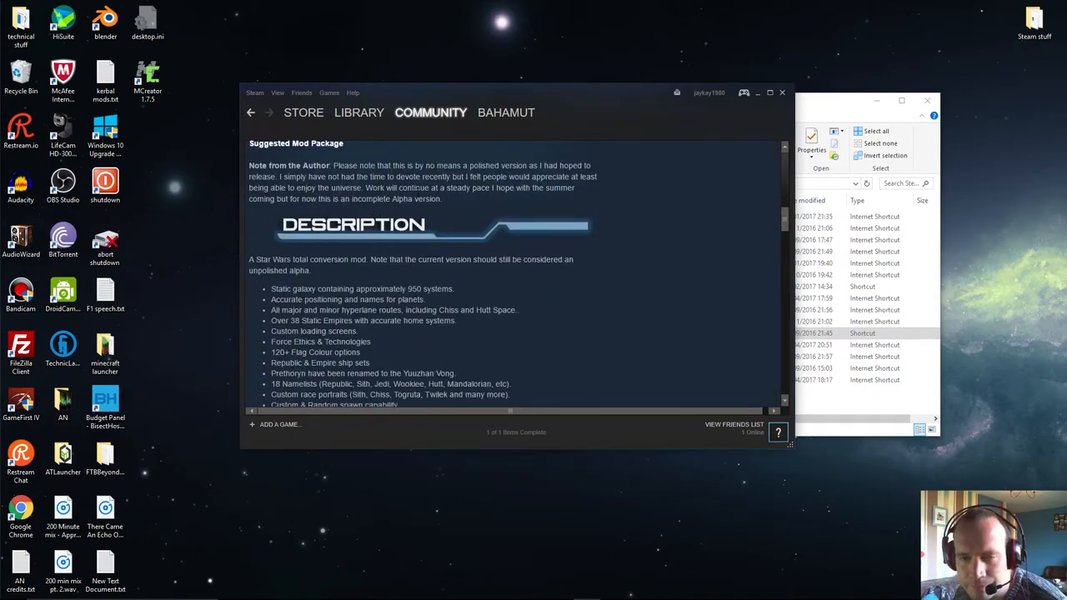
pyautogui.scroll(-3)
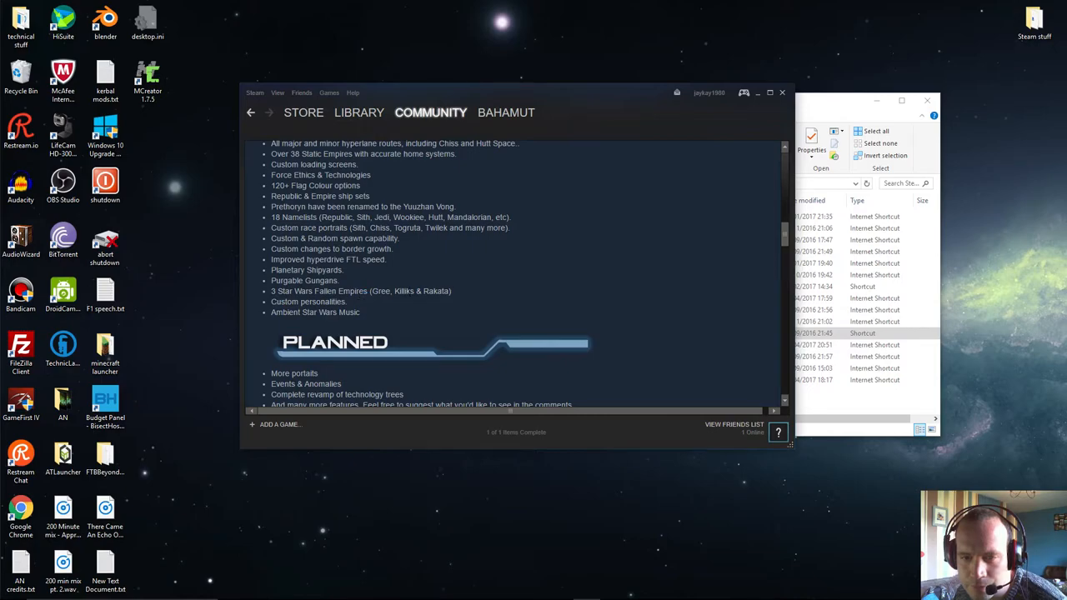
pyautogui.scroll(-3)
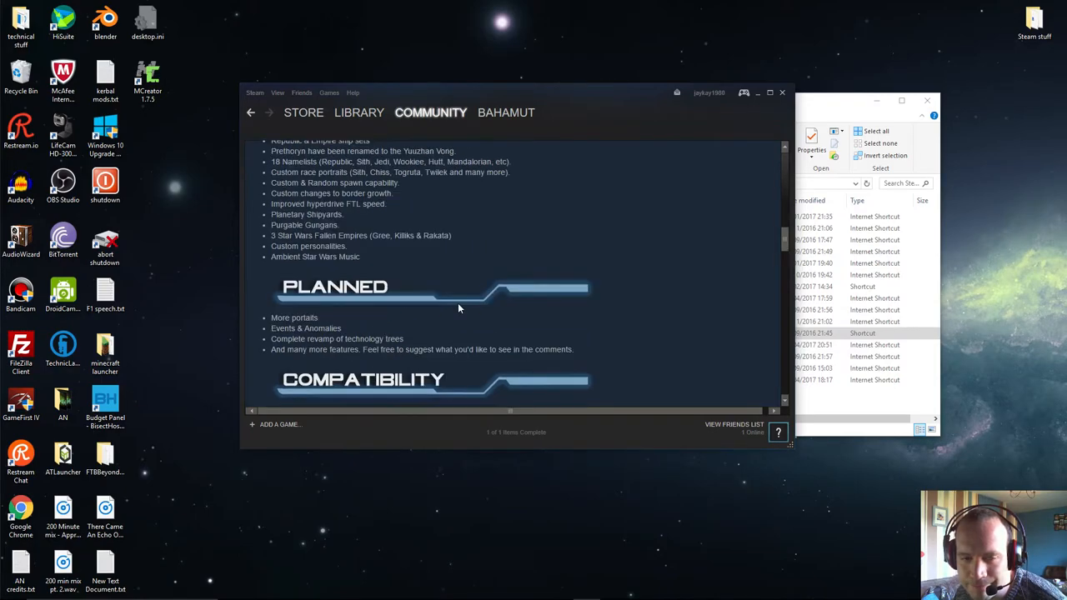
pyautogui.scroll(-3)
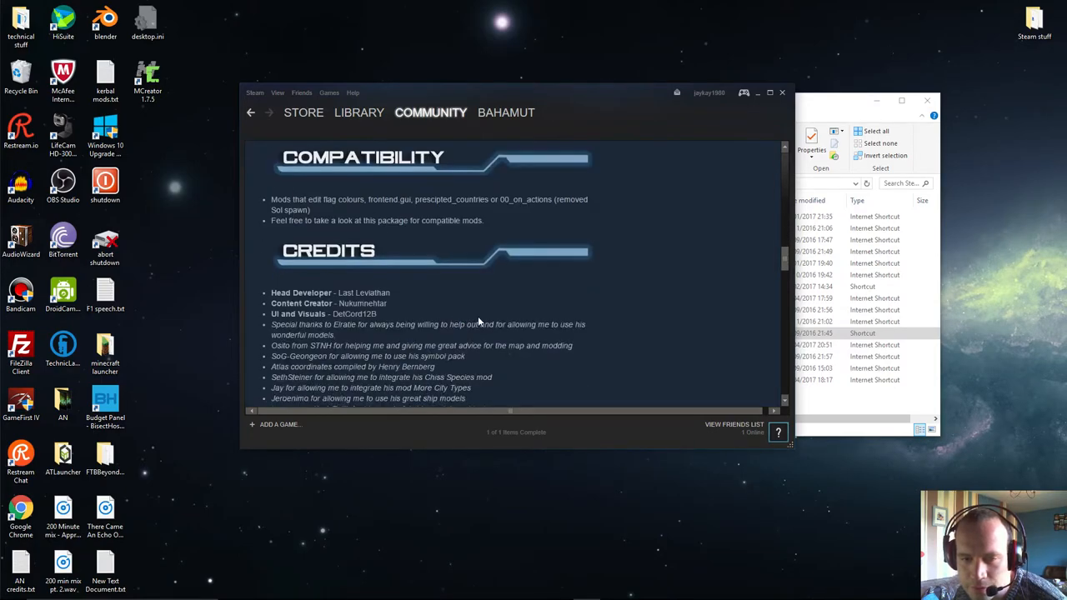
pyautogui.scroll(-3)
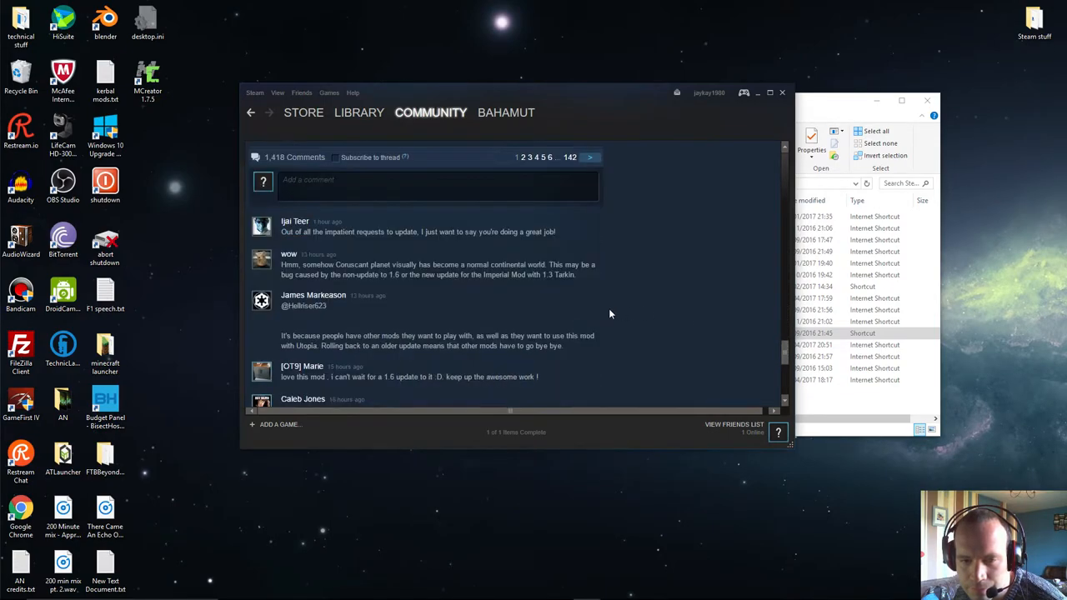
pyautogui.moveTo(416, 257)
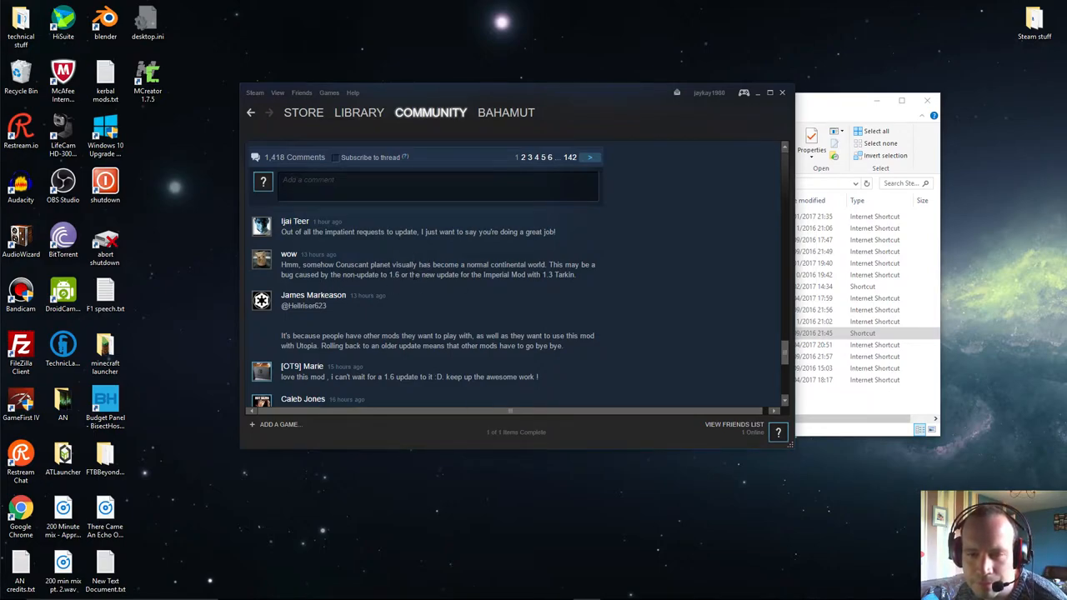
pyautogui.moveTo(538, 292)
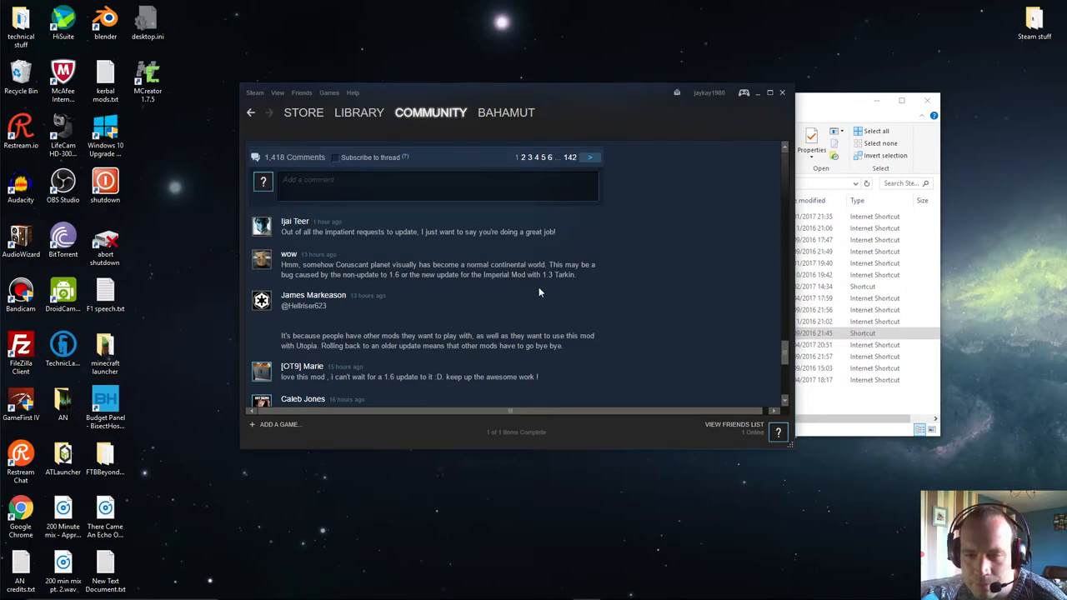
pyautogui.scroll(3)
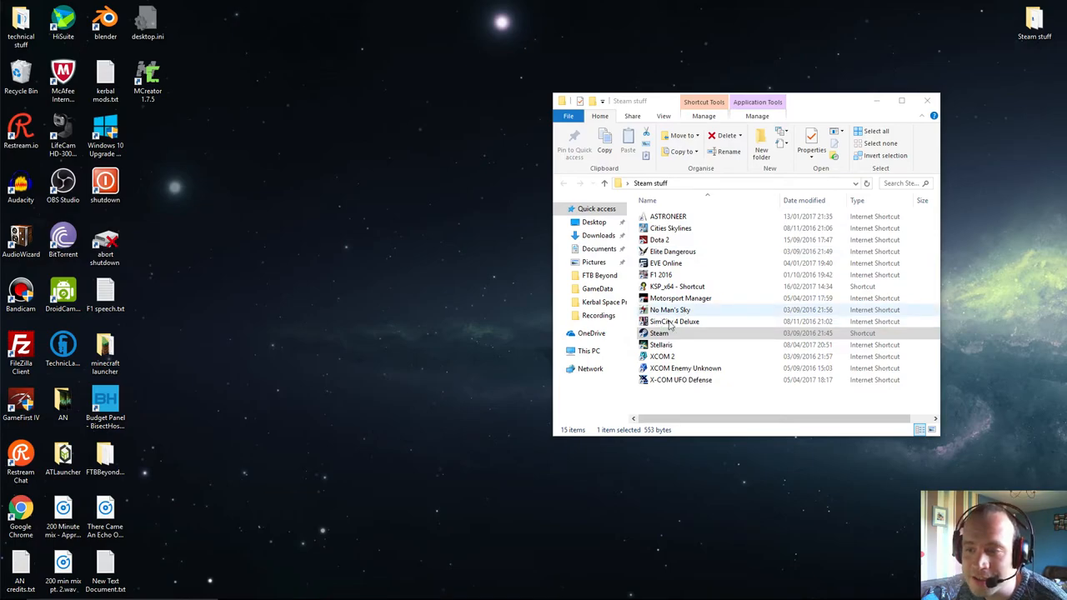
# - Start Stellaris from its shortcut in the Steam stuff folder
pyautogui.click(661, 344)
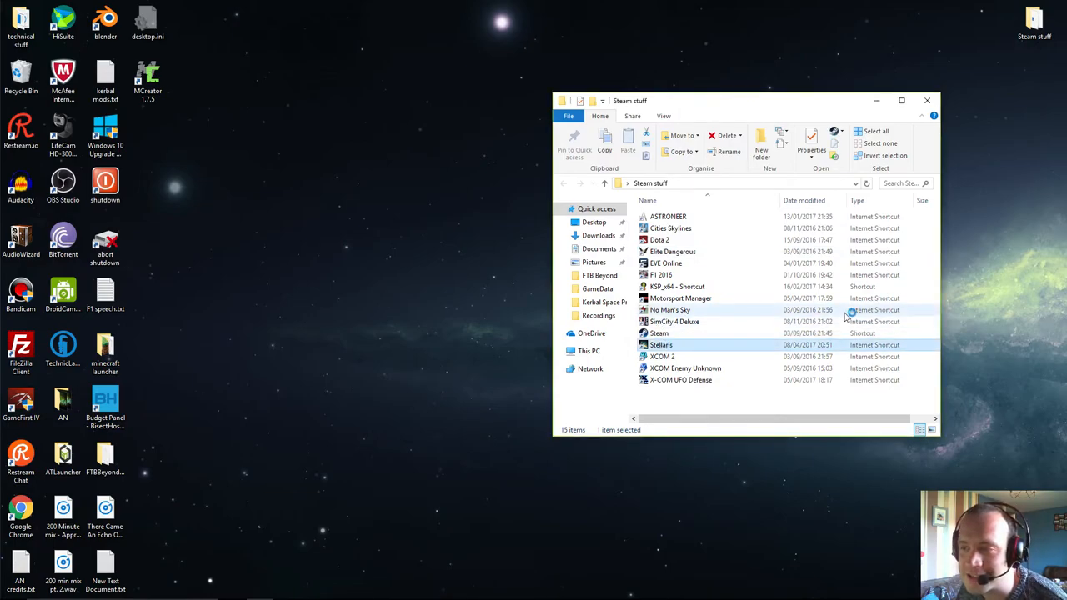
pyautogui.click(926, 100)
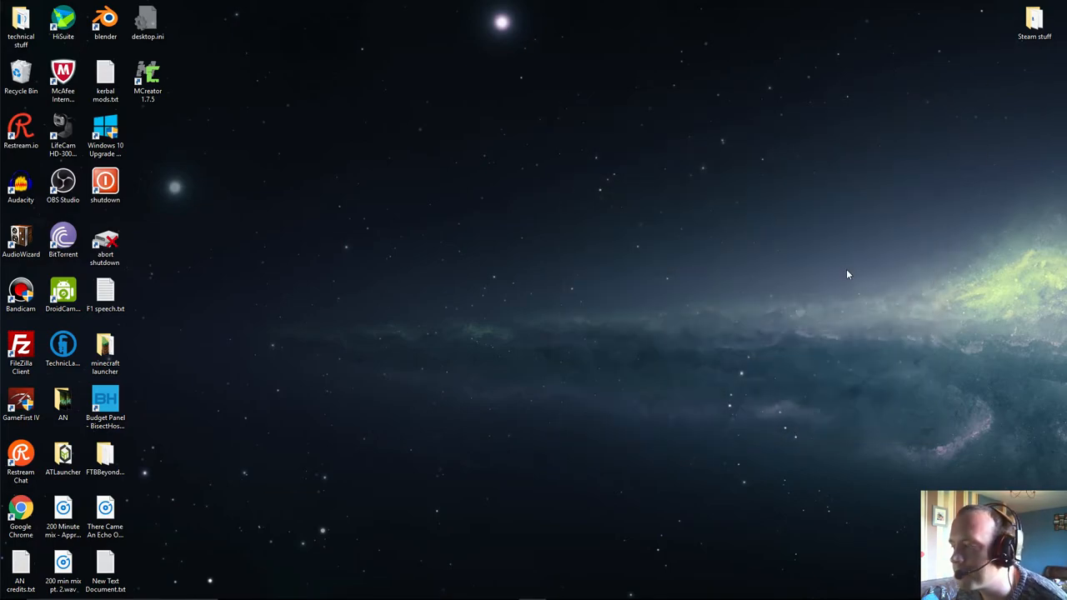
pyautogui.moveTo(644, 309)
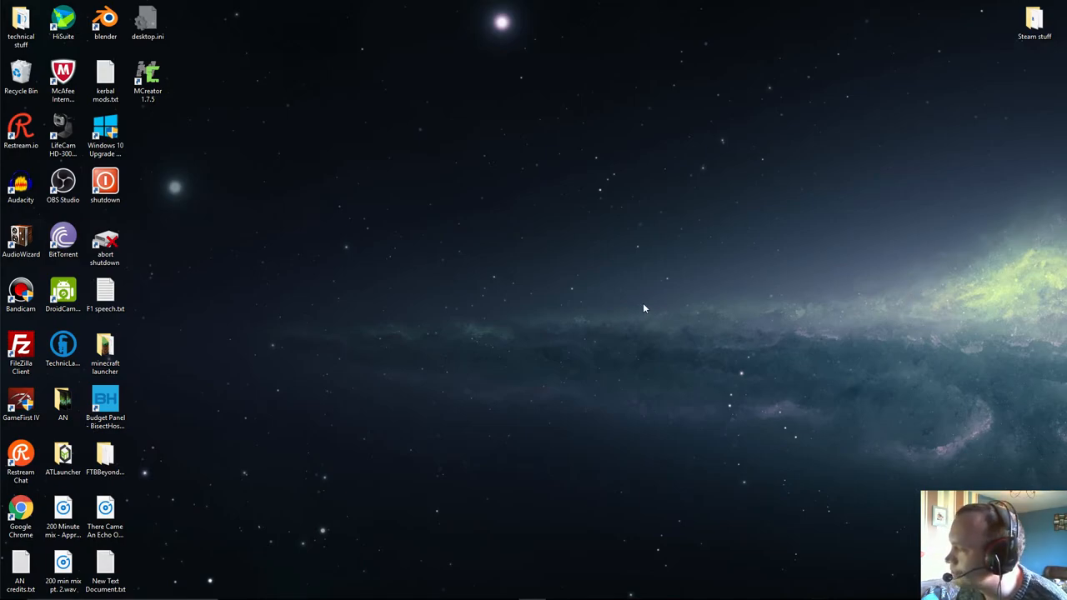
pyautogui.moveTo(634, 303)
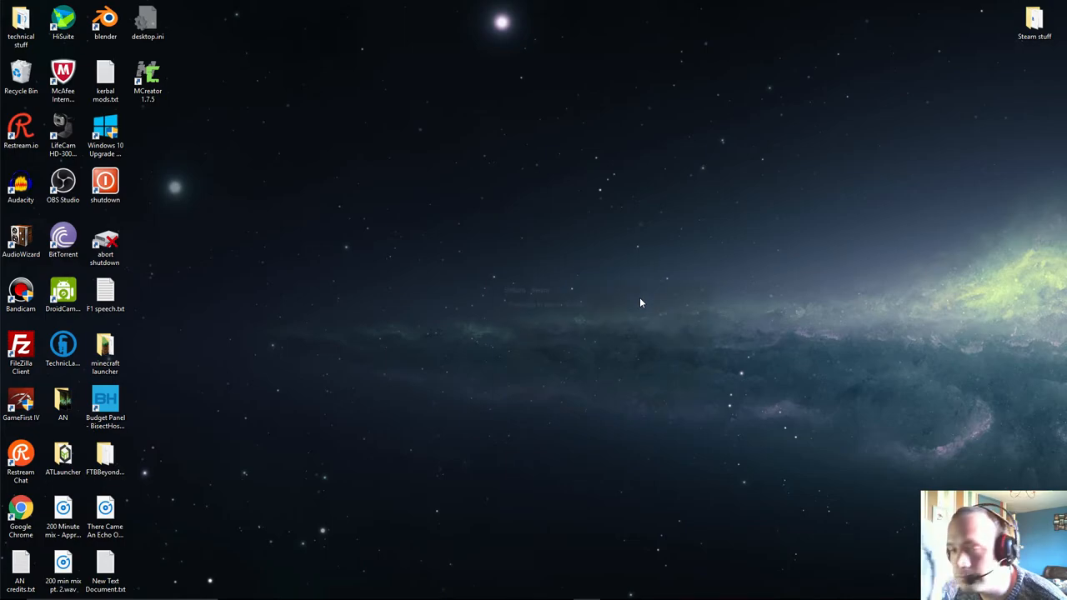
pyautogui.moveTo(550, 301)
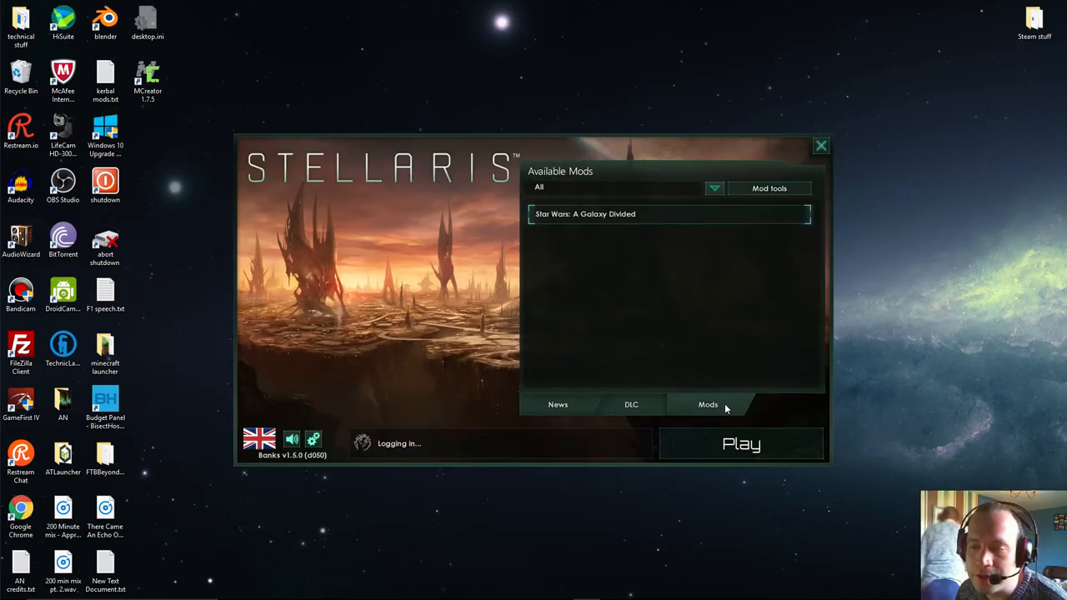
pyautogui.moveTo(586, 214)
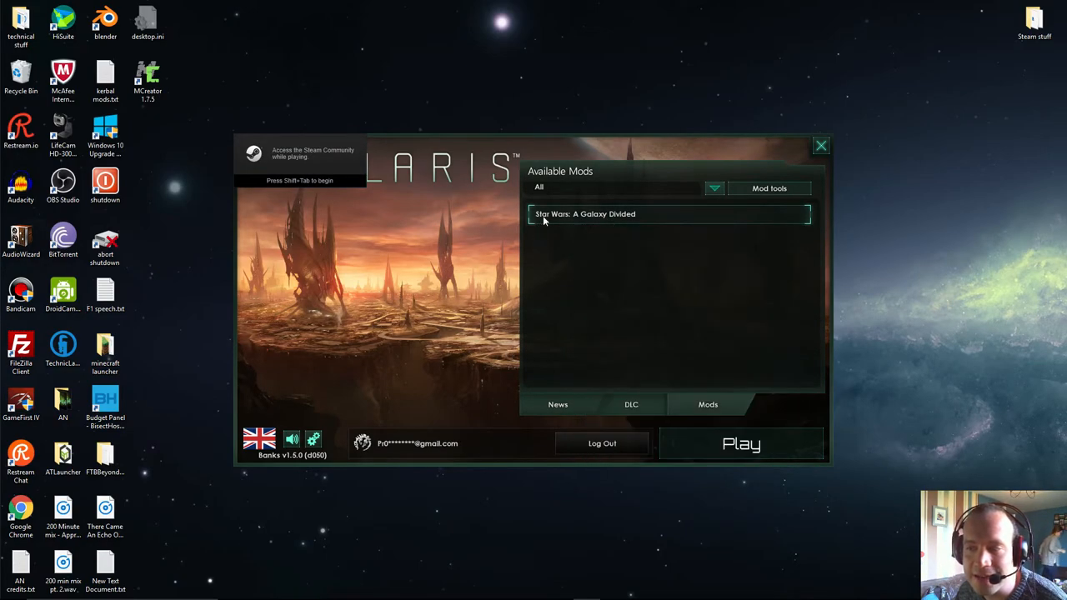
# - Launch Stellaris with the Star Wars: A Galaxy Divided mod listed in the launcher
pyautogui.click(741, 444)
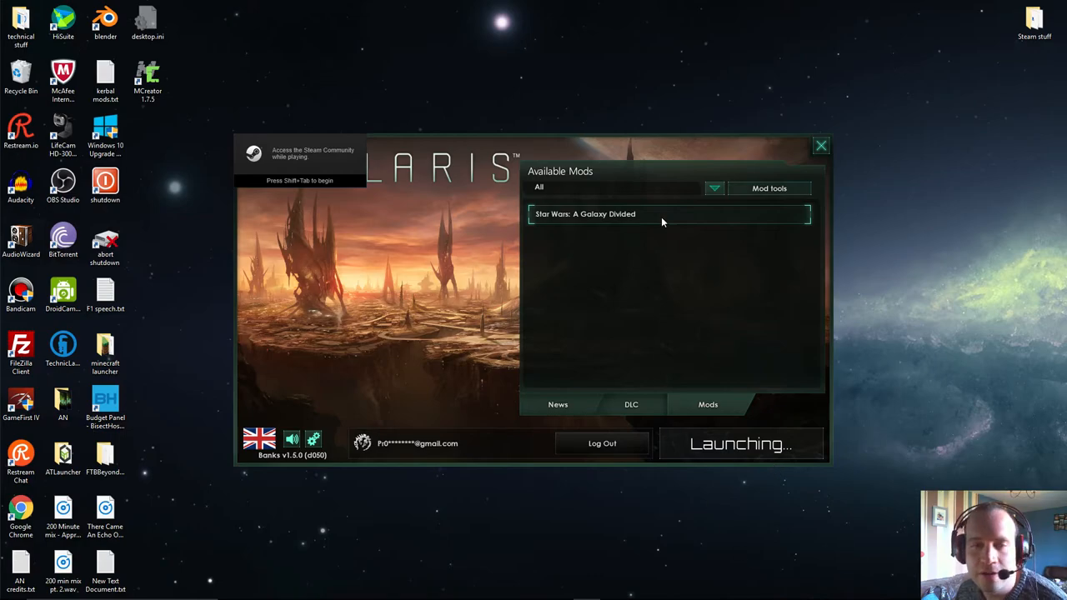
pyautogui.moveTo(980, 328)
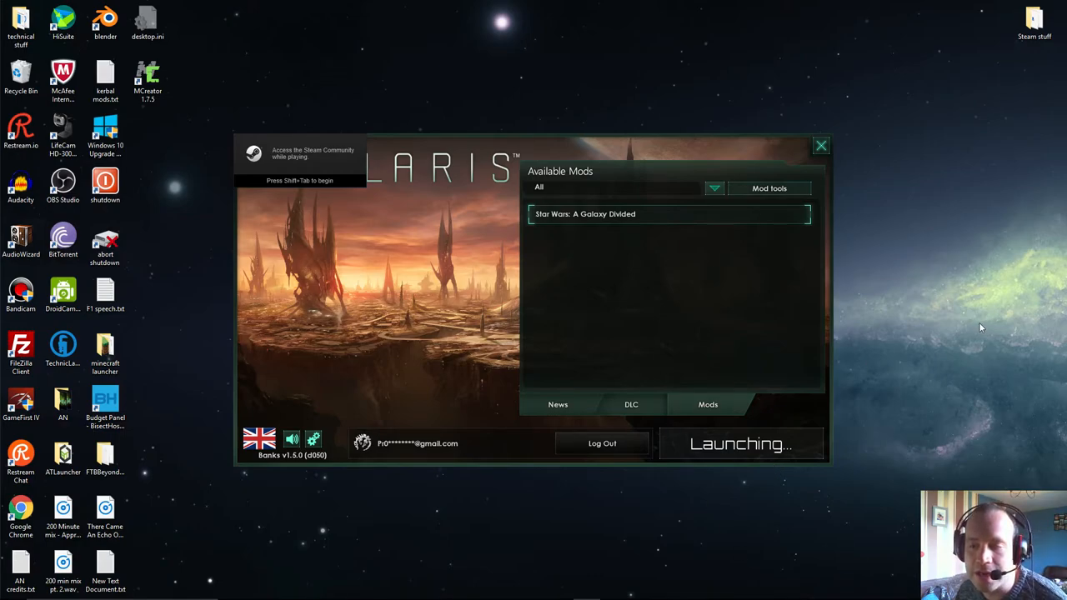